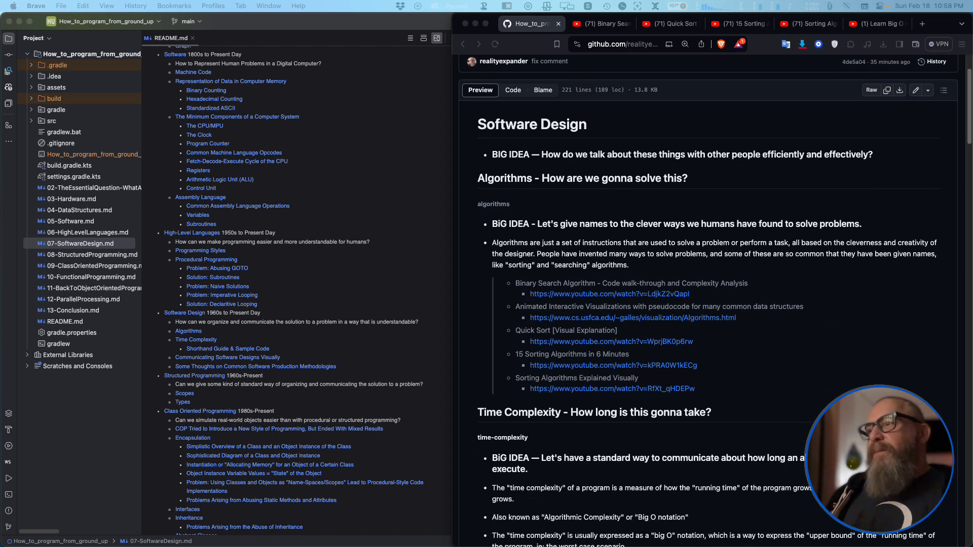
# Scroll the lesson to the Algorithms section with its Binary Search video link
pyautogui.scroll(3)
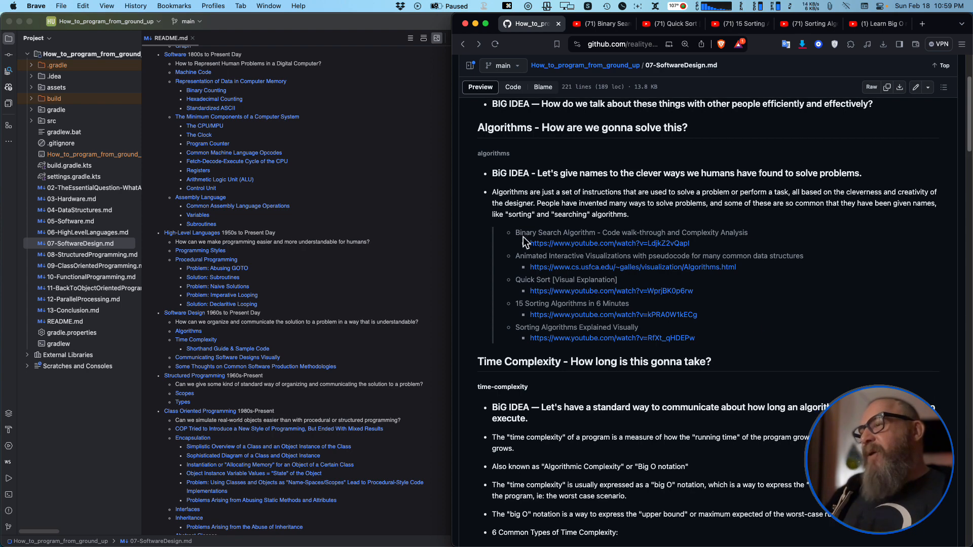
pyautogui.moveTo(585, 233)
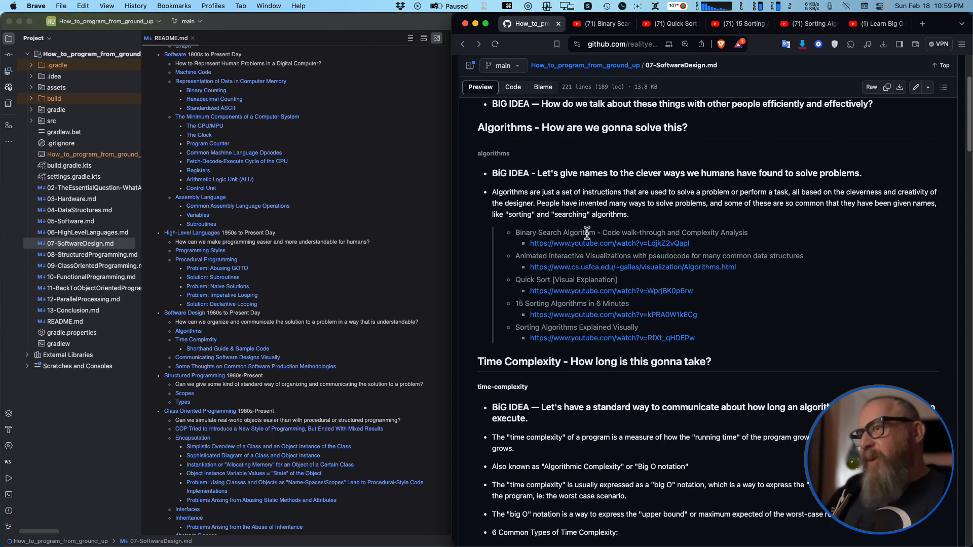
pyautogui.moveTo(526, 258)
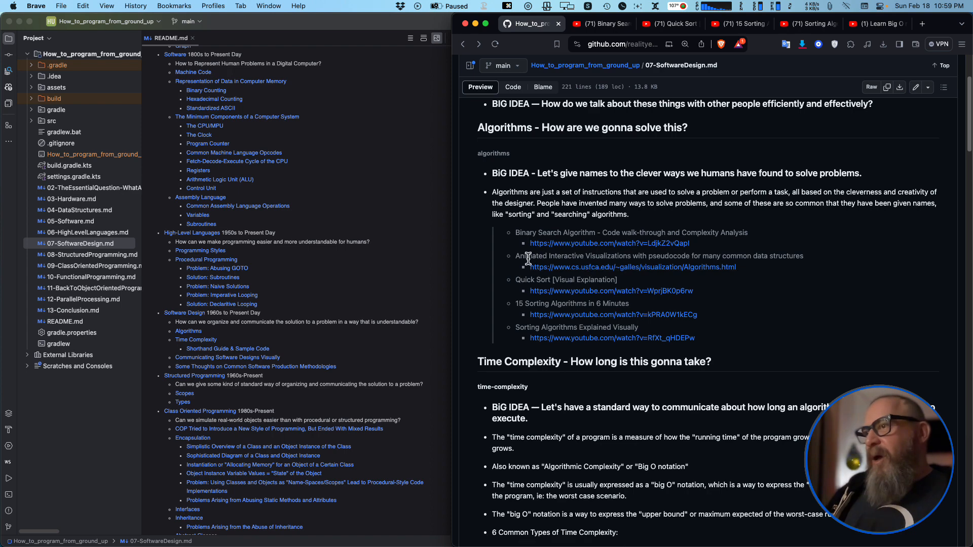
pyautogui.moveTo(694, 273)
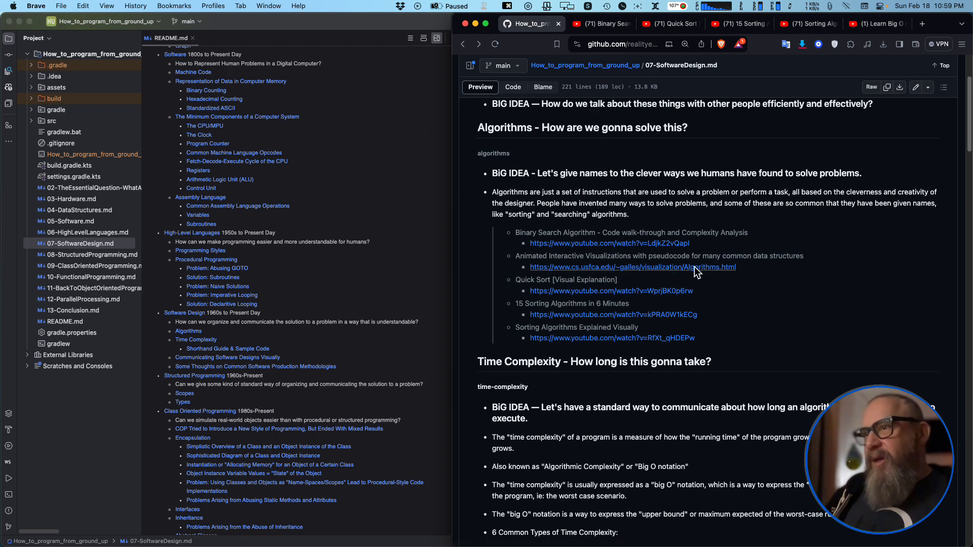
pyautogui.moveTo(752, 293)
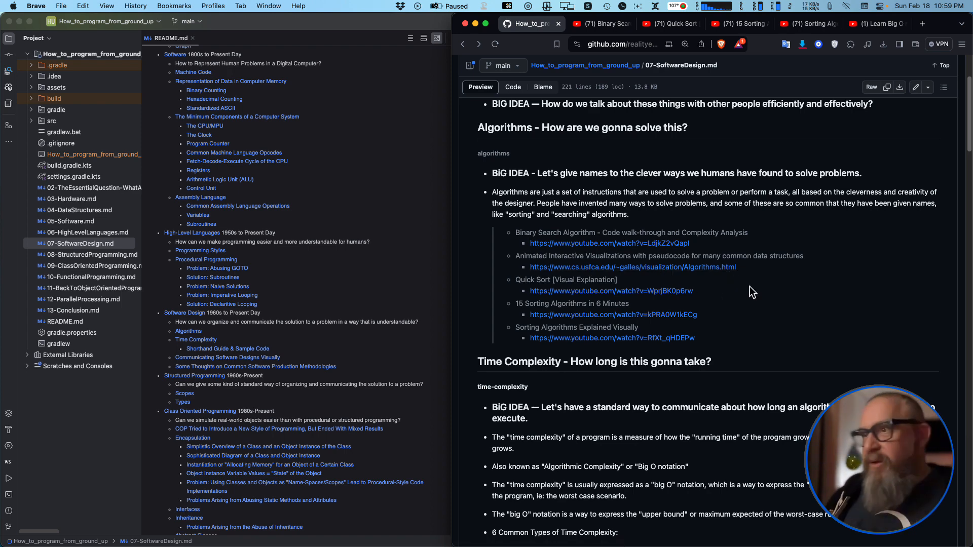
pyautogui.moveTo(588, 277)
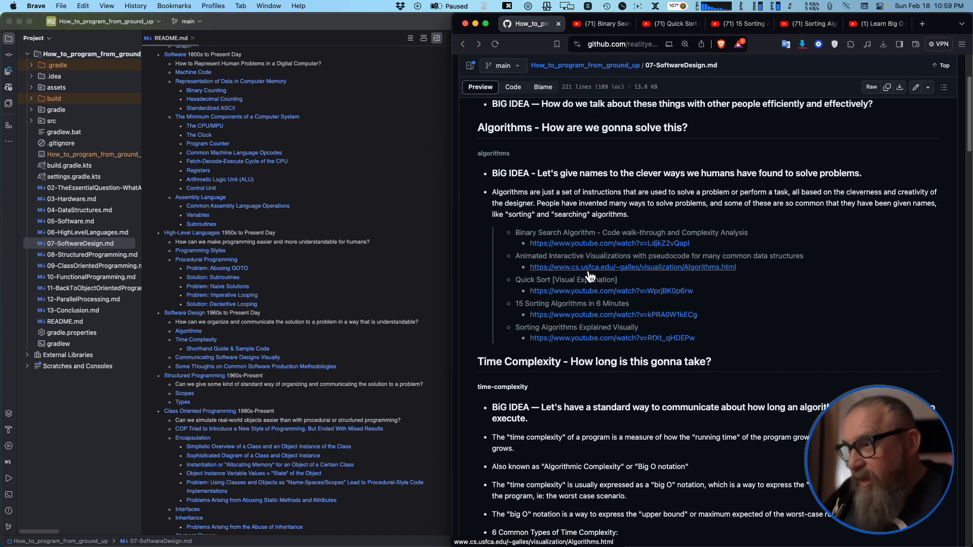
pyautogui.moveTo(640, 278)
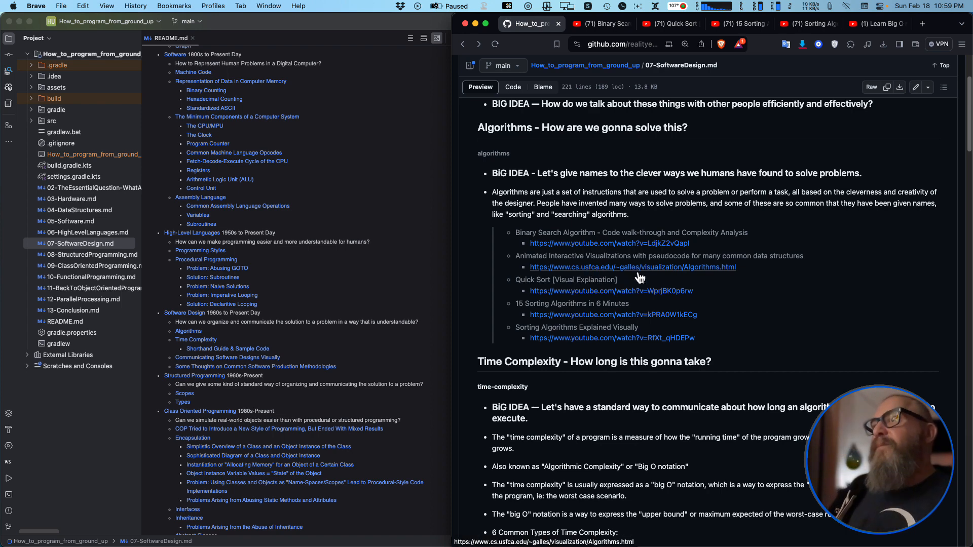
pyautogui.moveTo(650, 271)
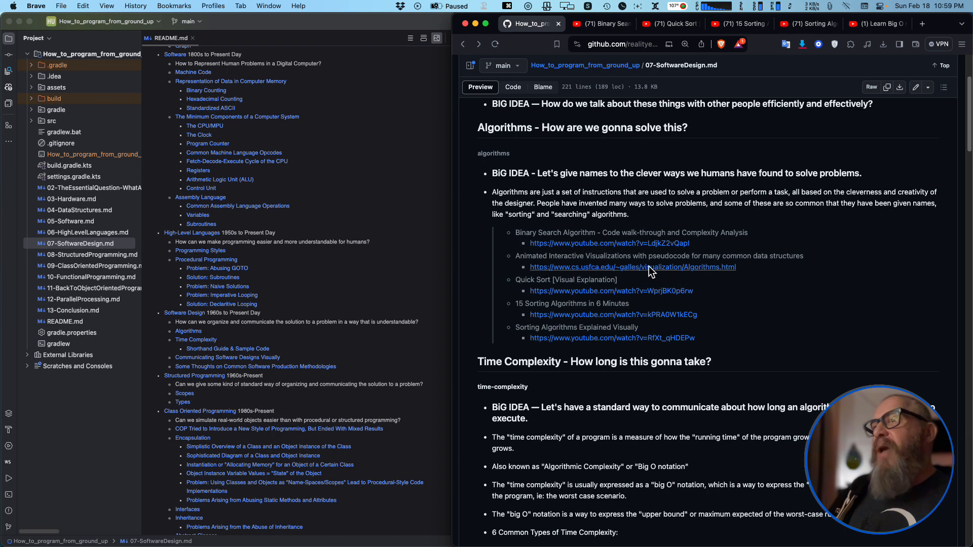
pyautogui.moveTo(767, 306)
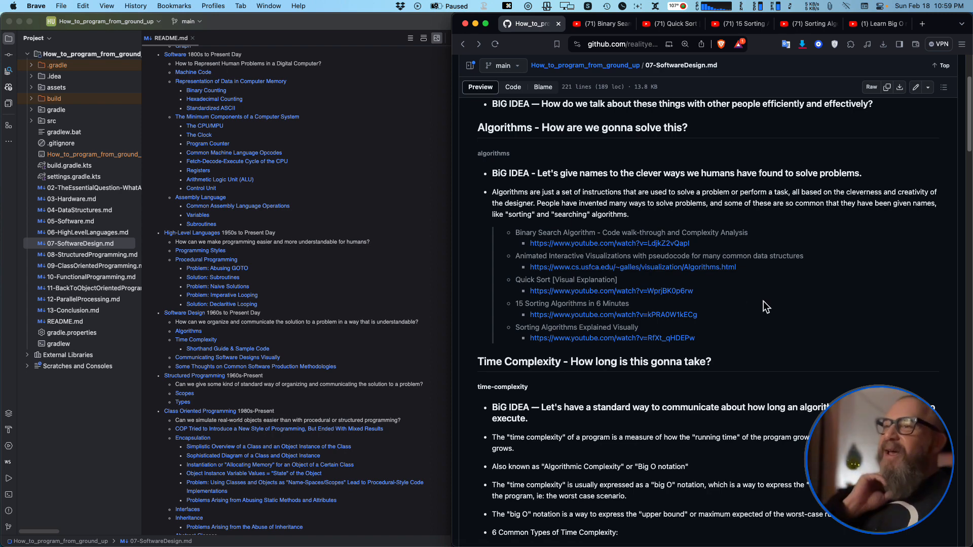
pyautogui.moveTo(647, 286)
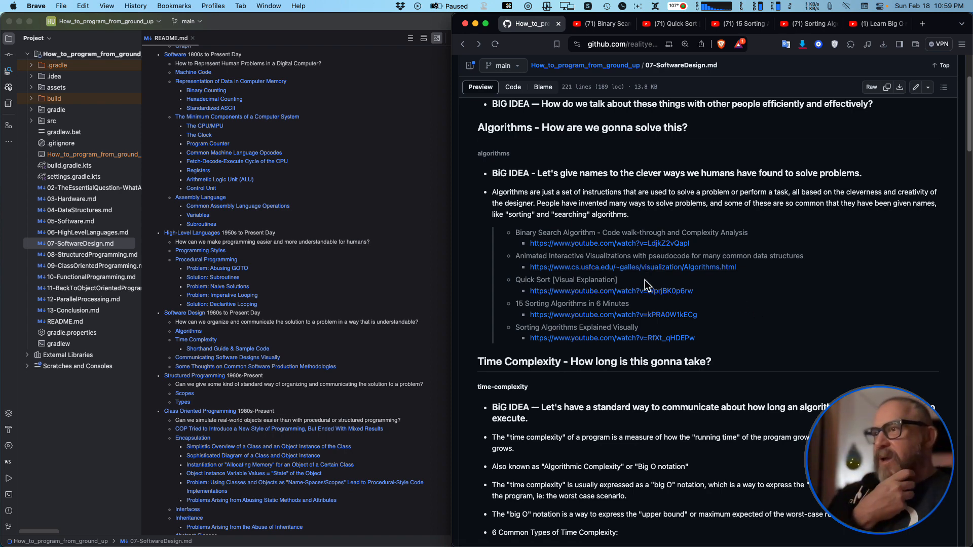
pyautogui.moveTo(742, 323)
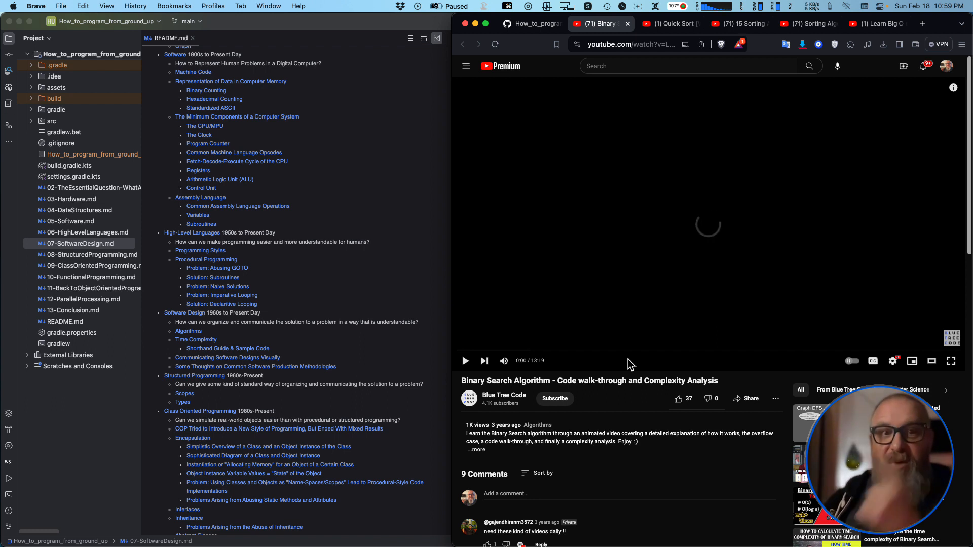
# Play the Binary Search walk-through through its mid-index overflow explanation
pyautogui.click(465, 361)
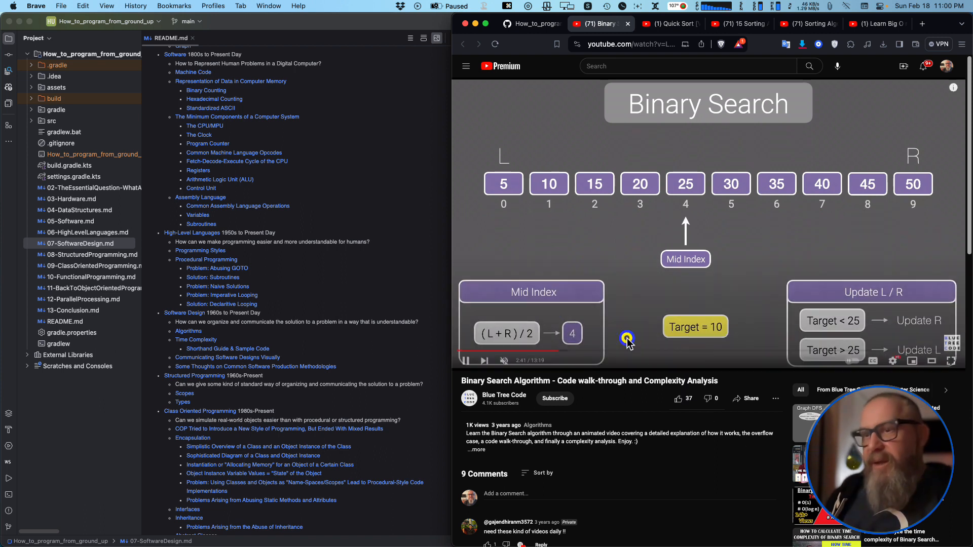
pyautogui.moveTo(699, 245)
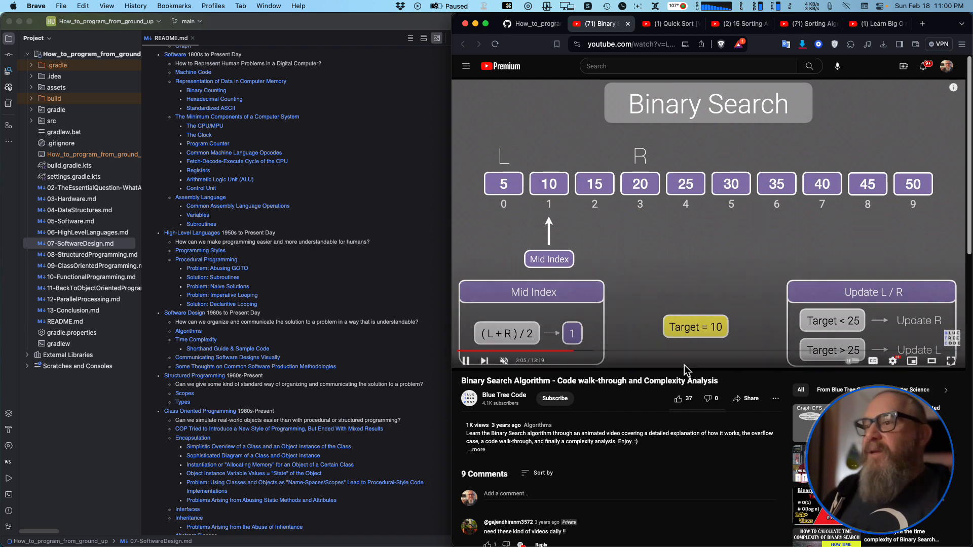
pyautogui.moveTo(714, 374)
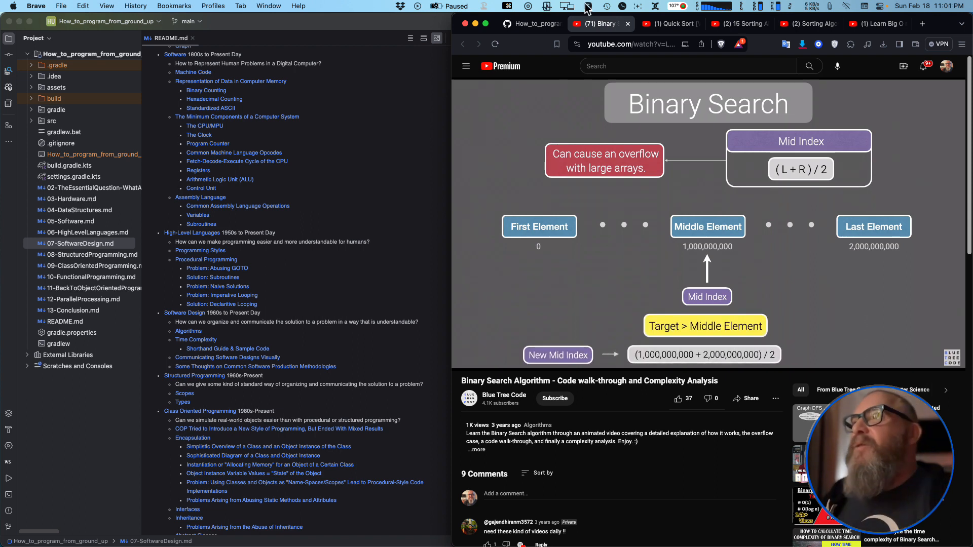
# Switch to the Quick Sort video, skip ahead to the pivot comparison and pause there
pyautogui.click(667, 23)
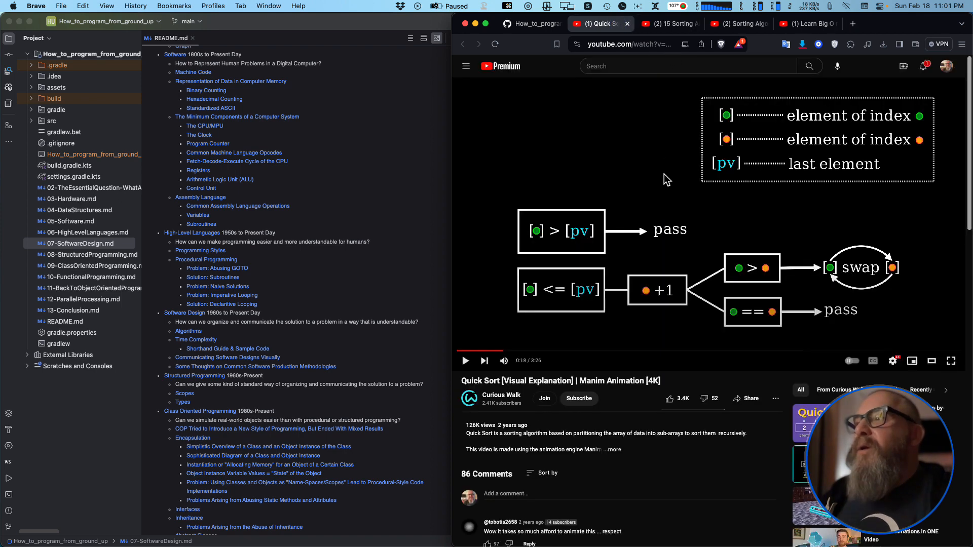
pyautogui.moveTo(545, 389)
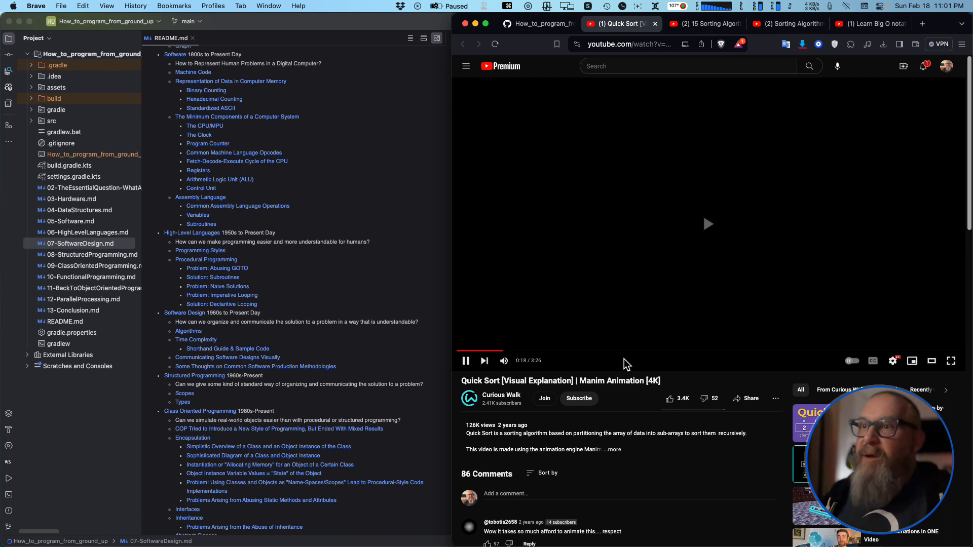
pyautogui.click(708, 224)
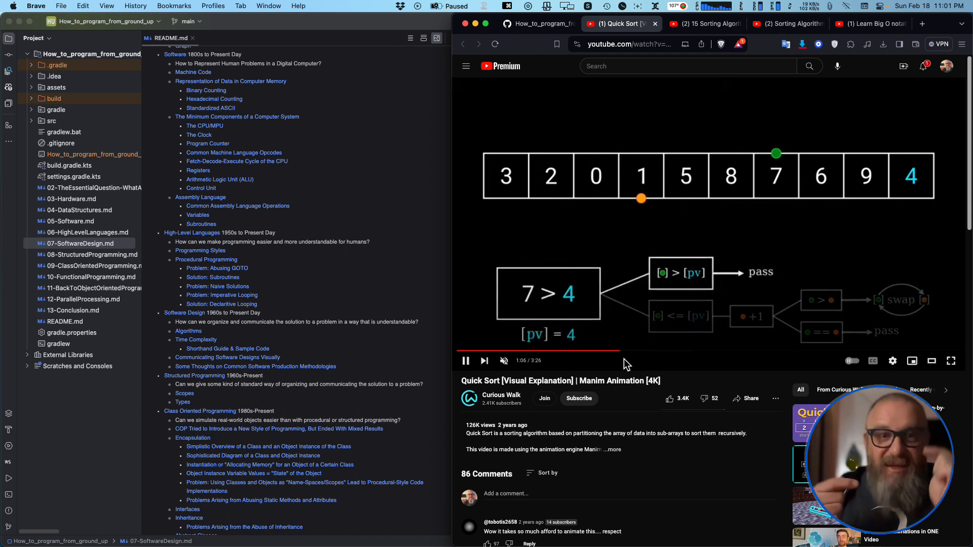
pyautogui.click(466, 361)
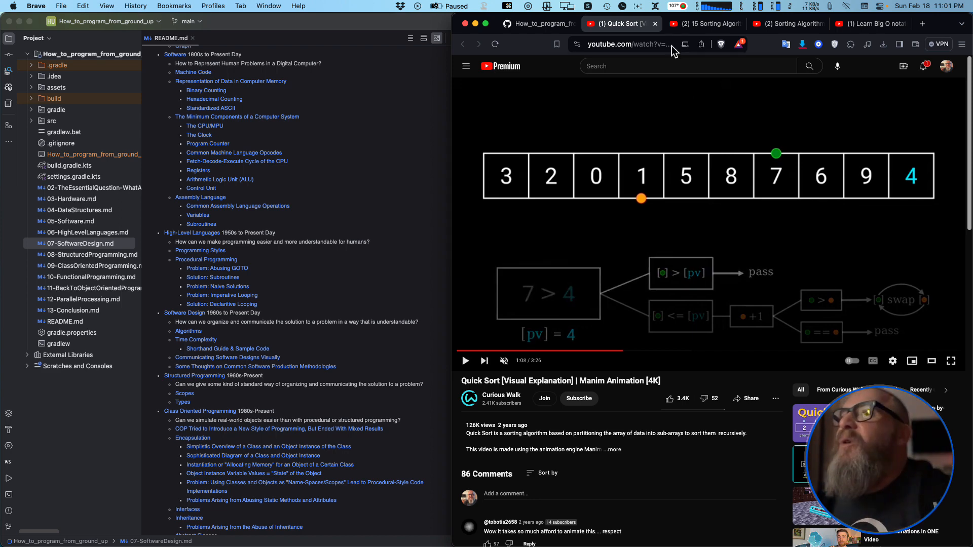
# Play the 15 Sorting Algorithms video from its start, then close it
pyautogui.click(652, 23)
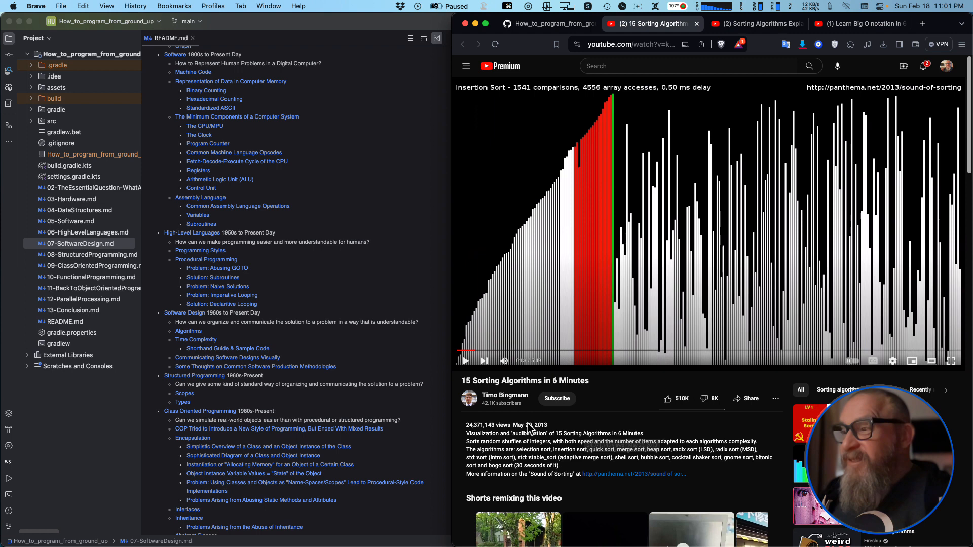
pyautogui.moveTo(475, 356)
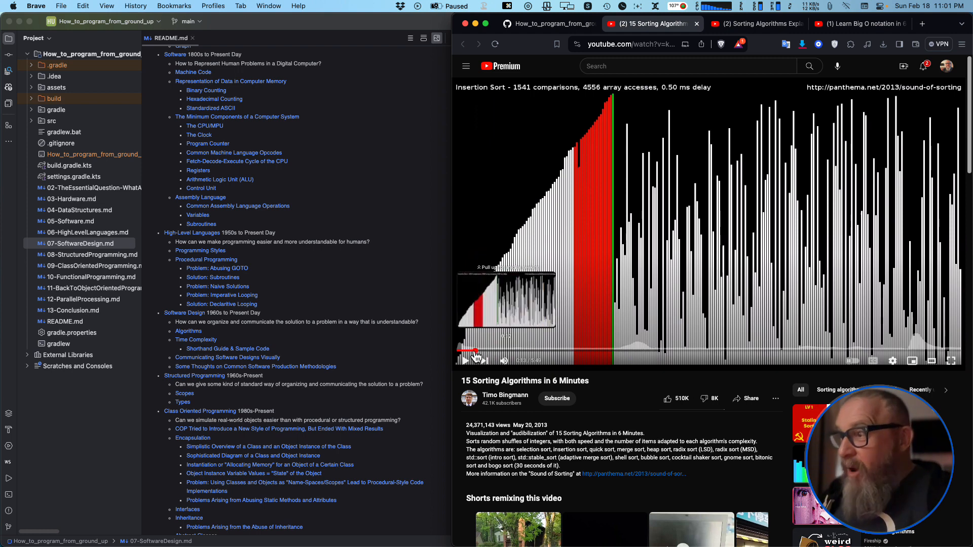
pyautogui.click(475, 357)
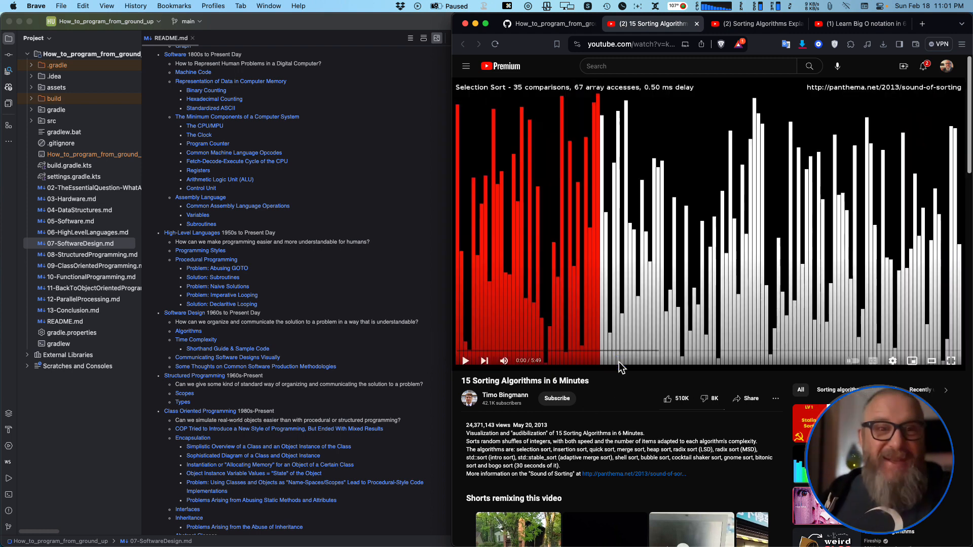
pyautogui.click(465, 361)
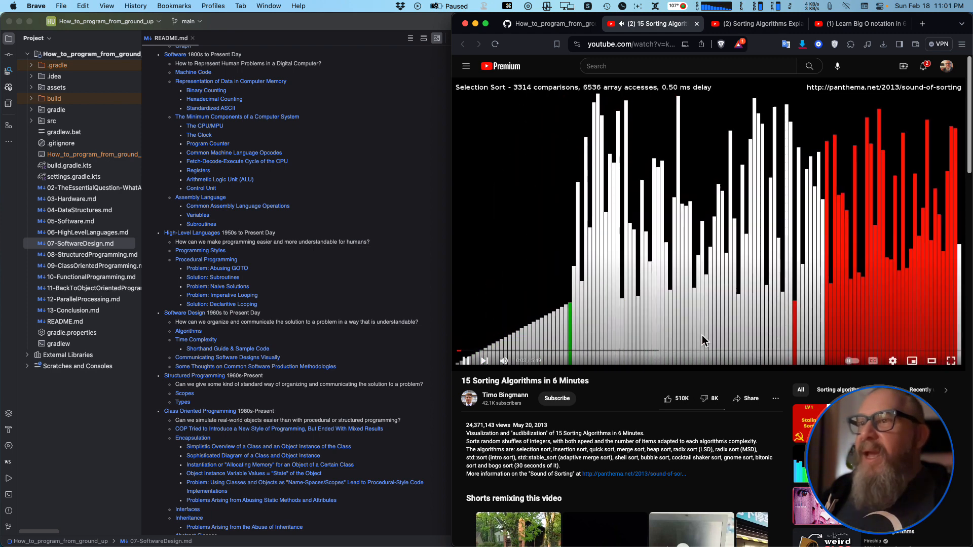
pyautogui.moveTo(487, 96)
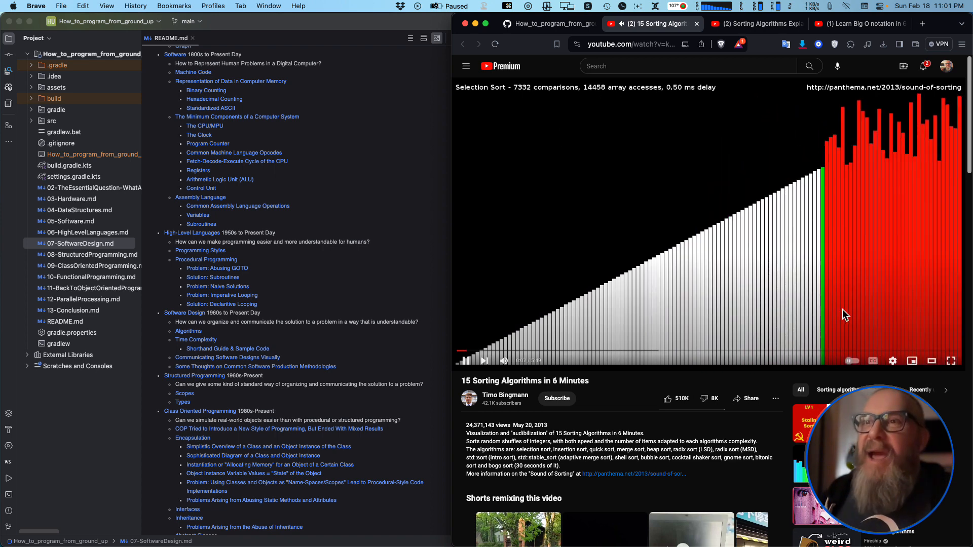
pyautogui.click(465, 361)
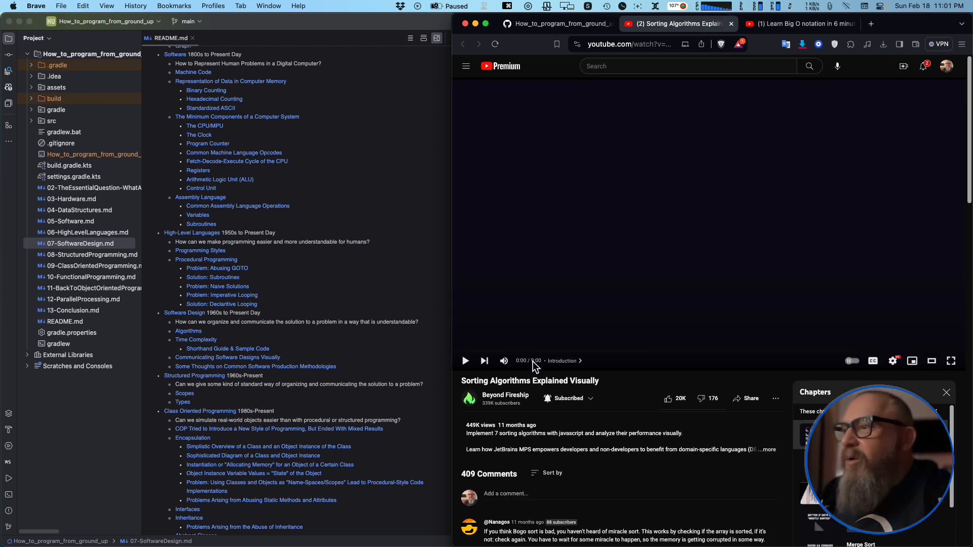
# Play Sorting Algorithms Explained Visually from its Bubble Sort chapter onward
pyautogui.click(465, 361)
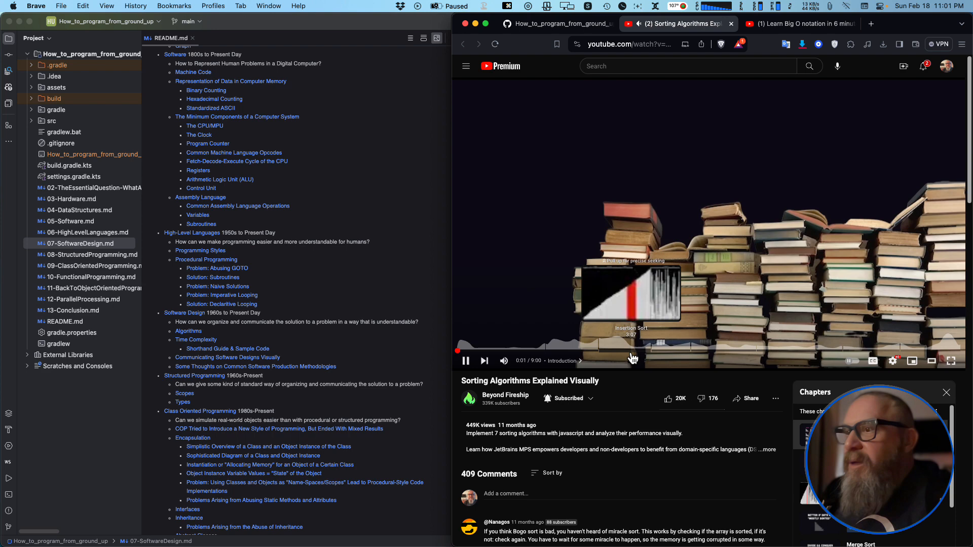
pyautogui.click(503, 352)
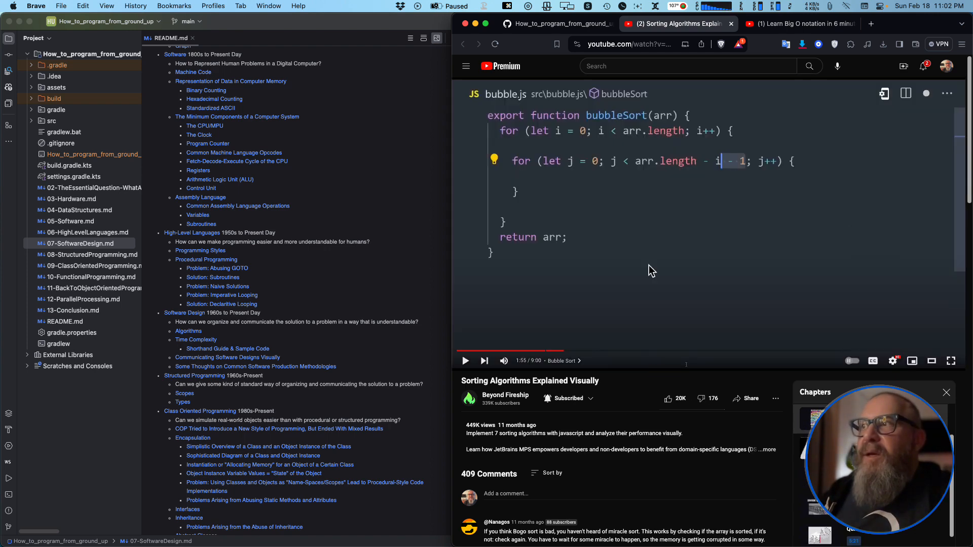
pyautogui.moveTo(610, 226)
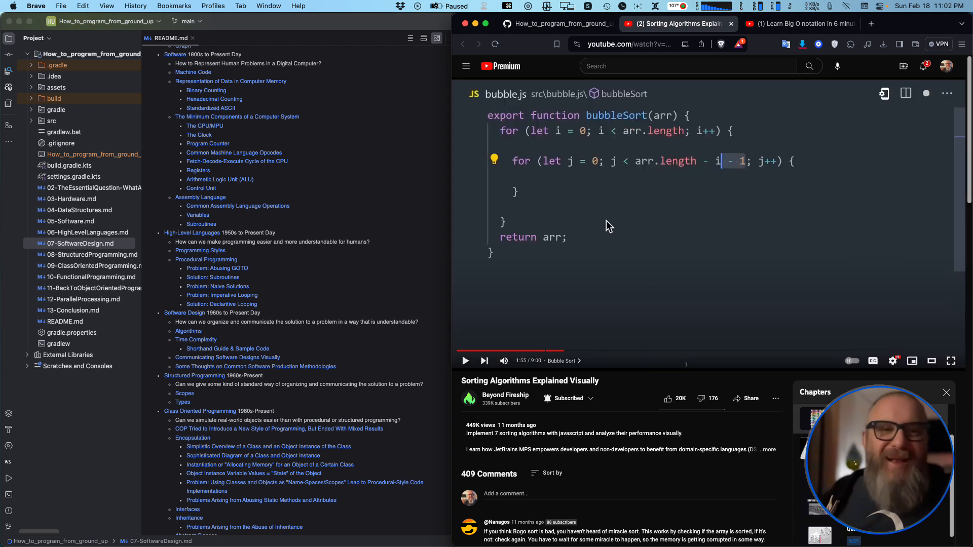
pyautogui.moveTo(569, 228)
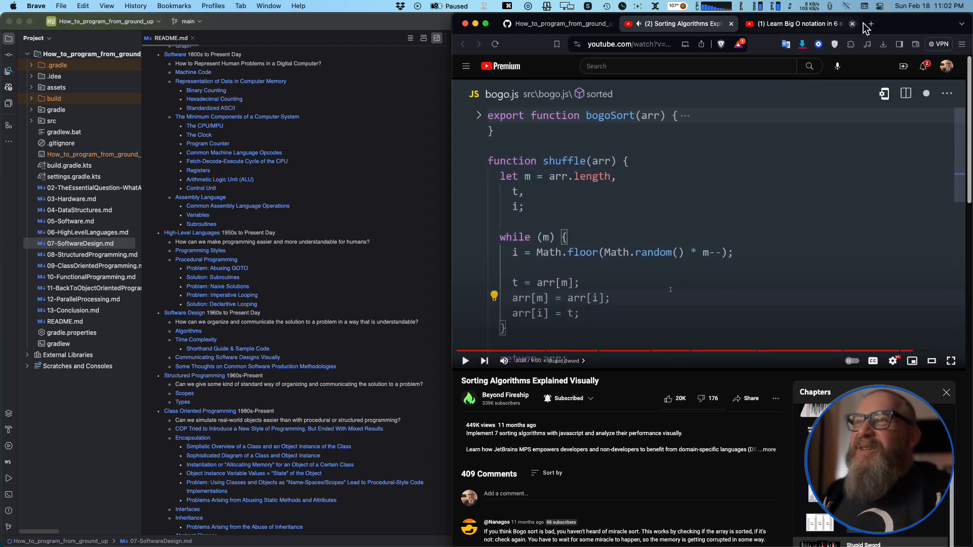
# Close the sorting explainer video and return to the 07-SoftwareDesign.md lesson page
pyautogui.click(731, 24)
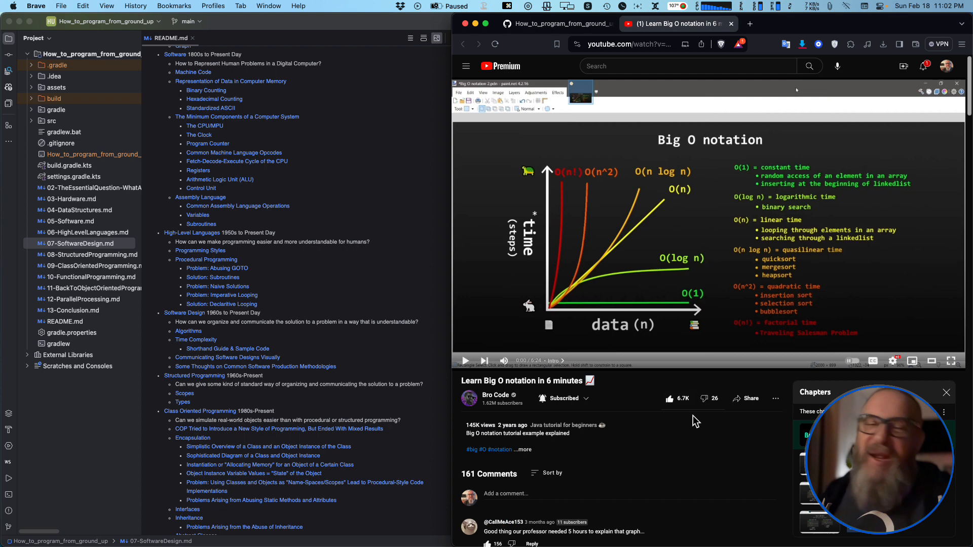
pyautogui.moveTo(647, 369)
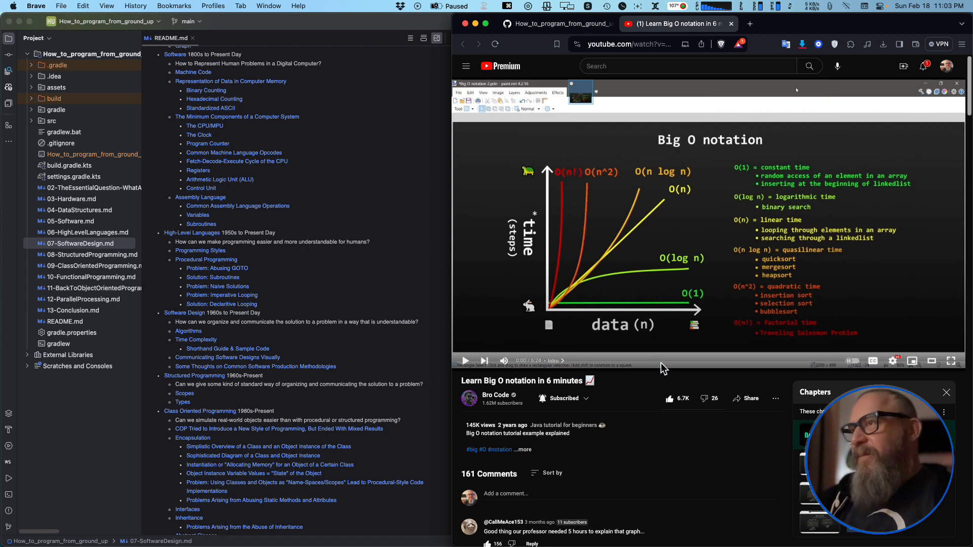
pyautogui.moveTo(624, 85)
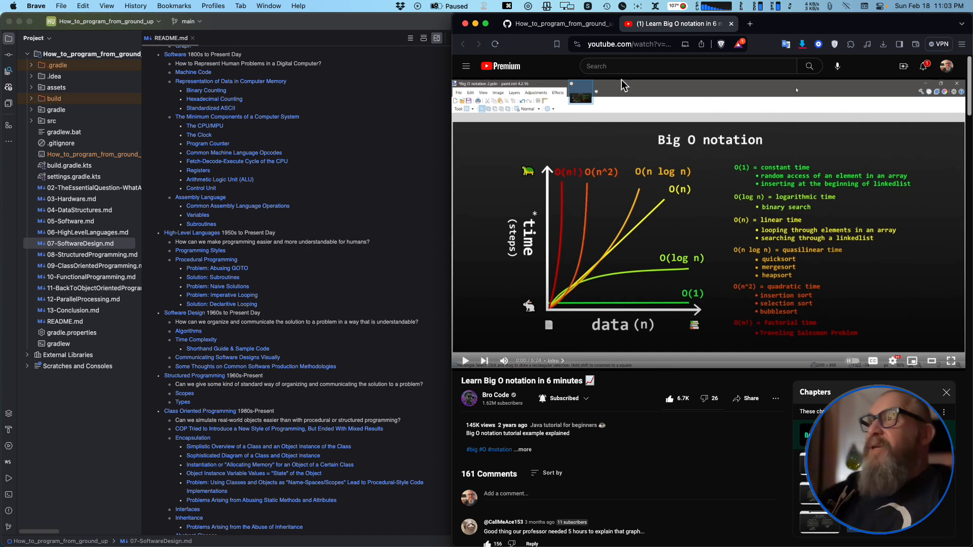
pyautogui.click(556, 23)
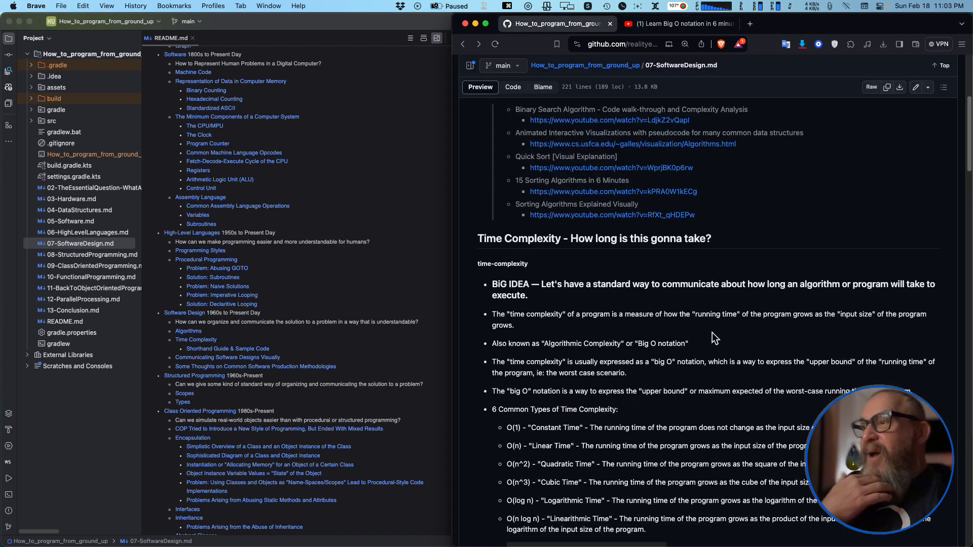
# Scroll through the lesson's Time Complexity section and its Big O material
pyautogui.scroll(-3)
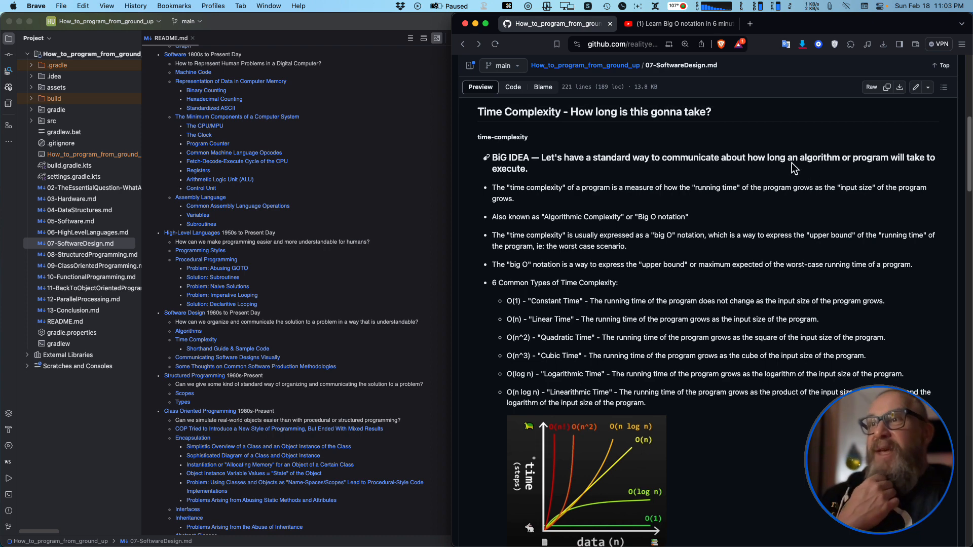
pyautogui.moveTo(825, 171)
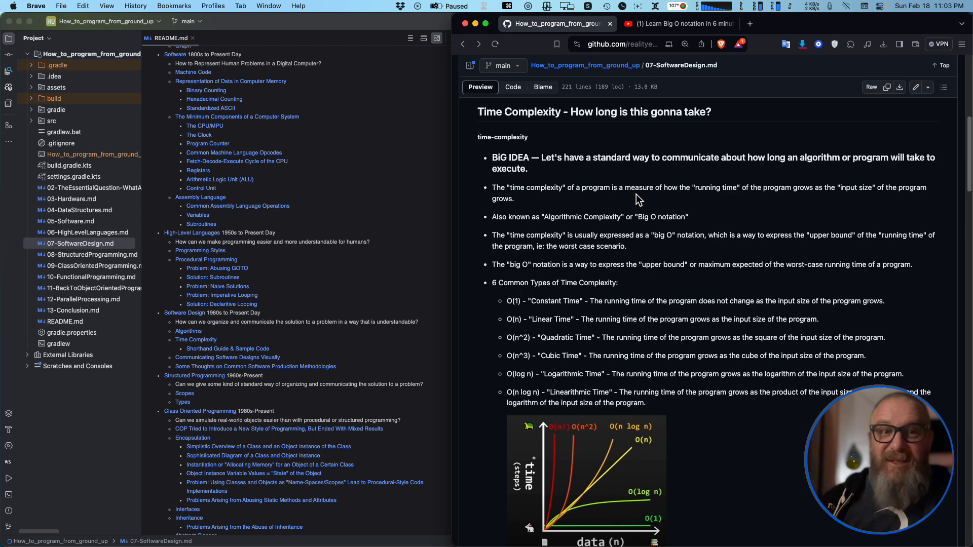
pyautogui.moveTo(637, 294)
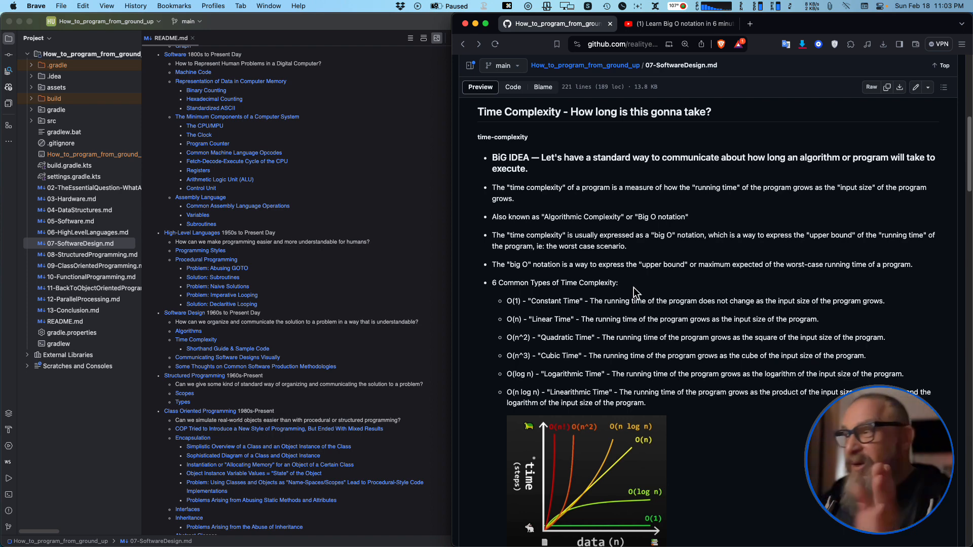
pyautogui.scroll(-3)
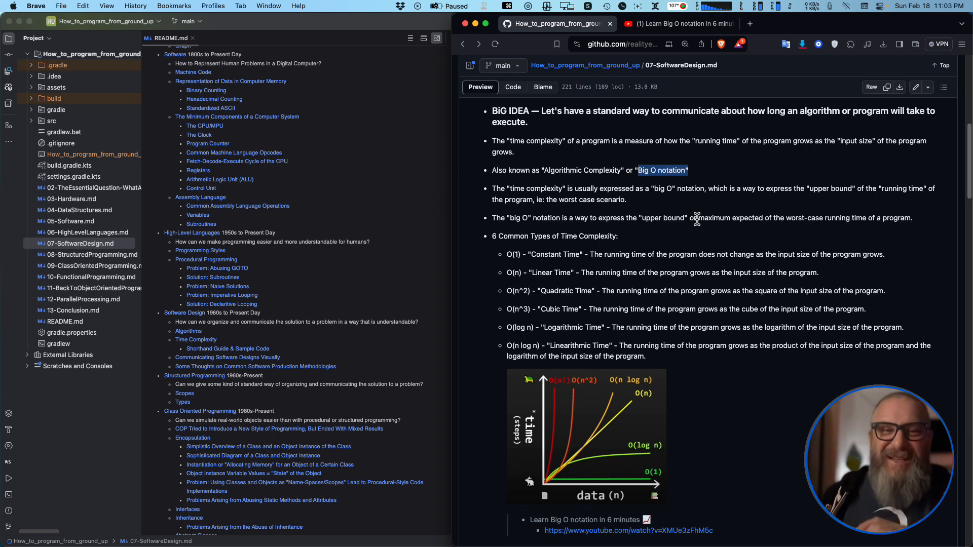
pyautogui.scroll(-3)
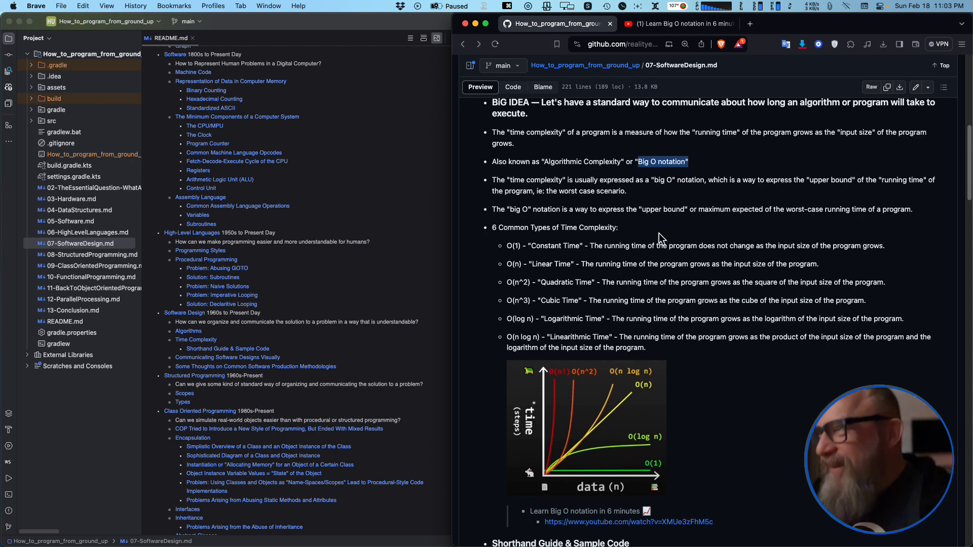
pyautogui.moveTo(608, 217)
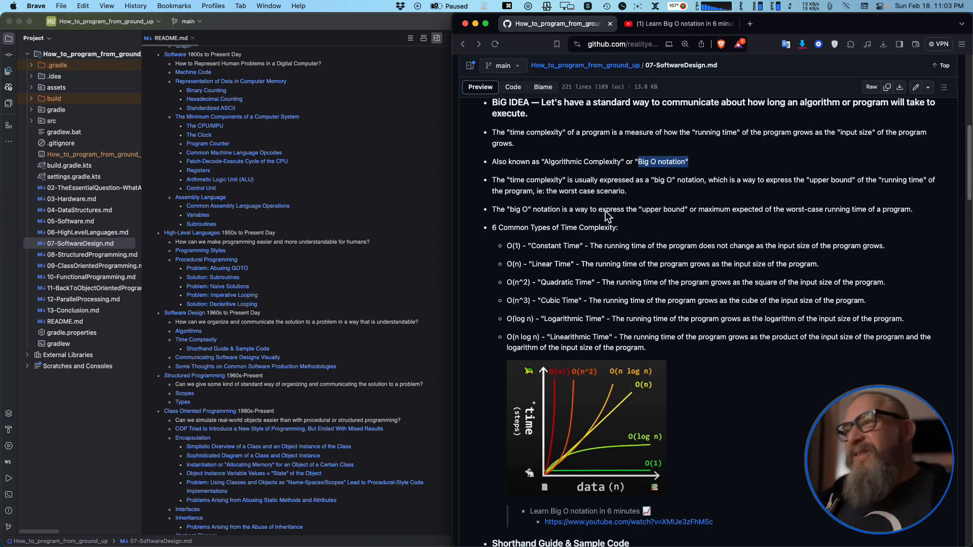
pyautogui.moveTo(663, 209)
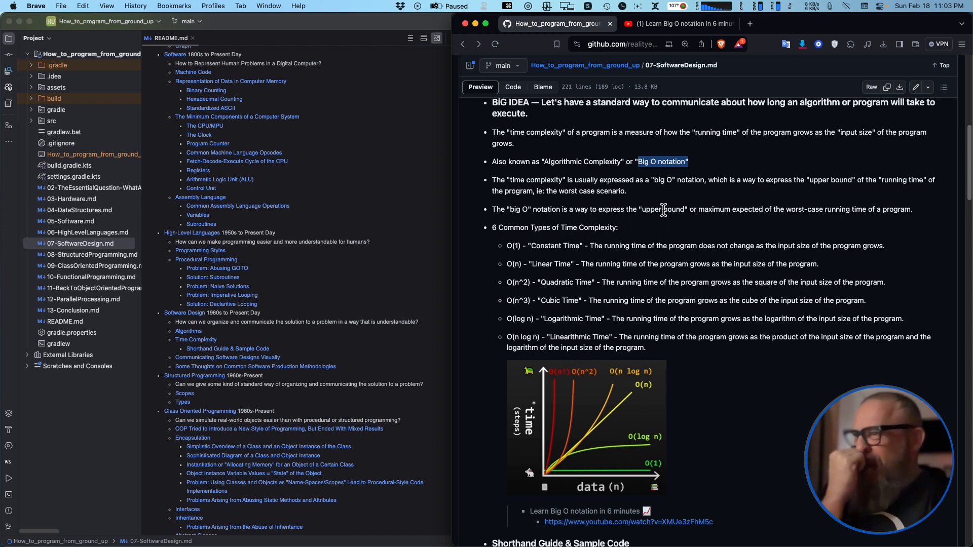
pyautogui.scroll(-3)
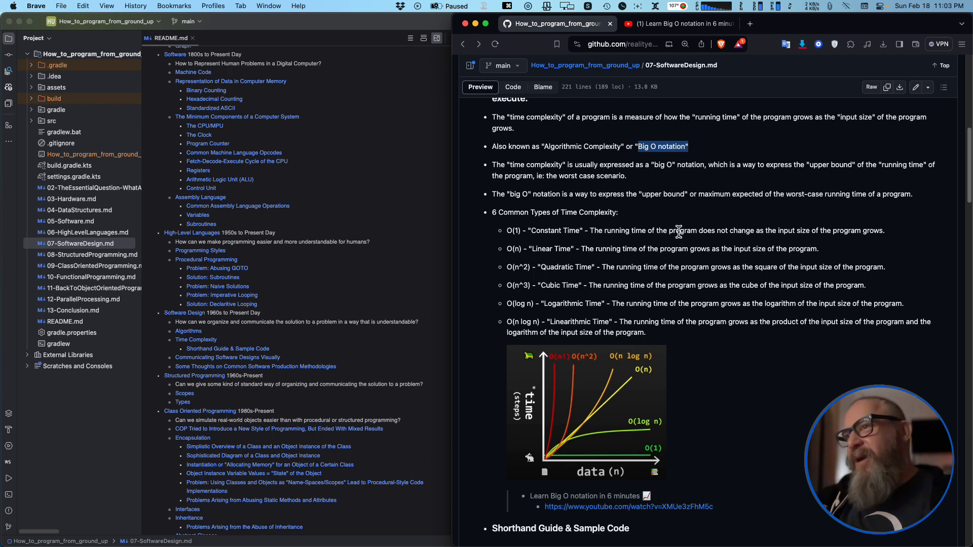
pyautogui.scroll(-3)
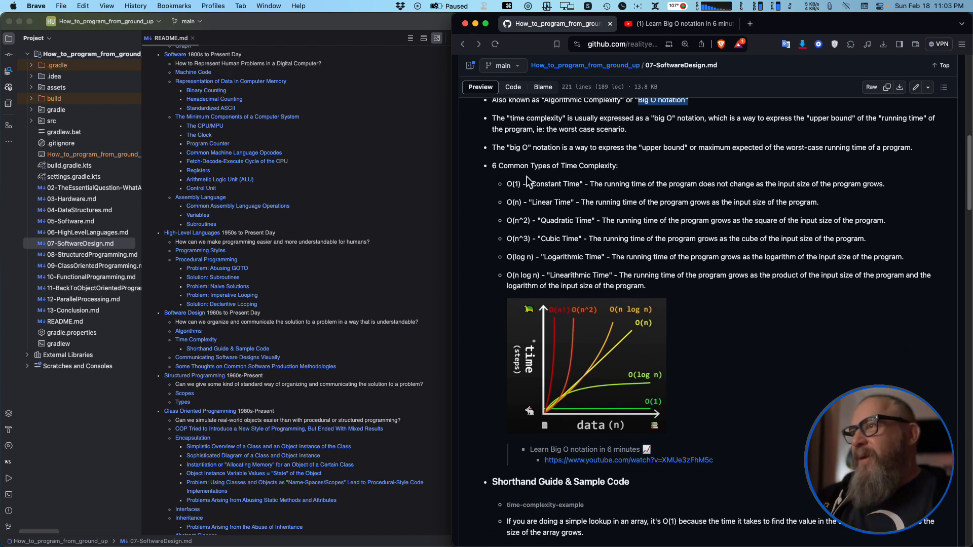
pyautogui.moveTo(571, 184)
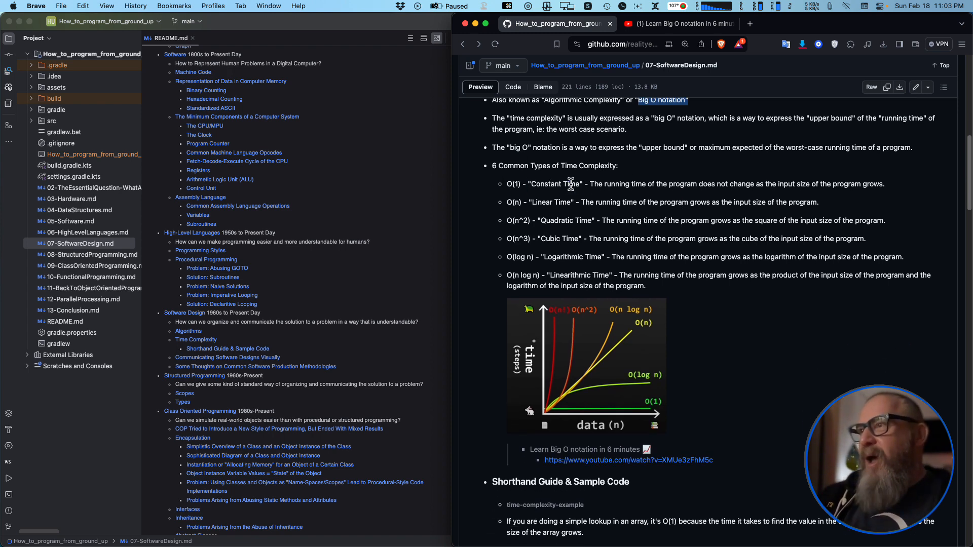
pyautogui.moveTo(678, 302)
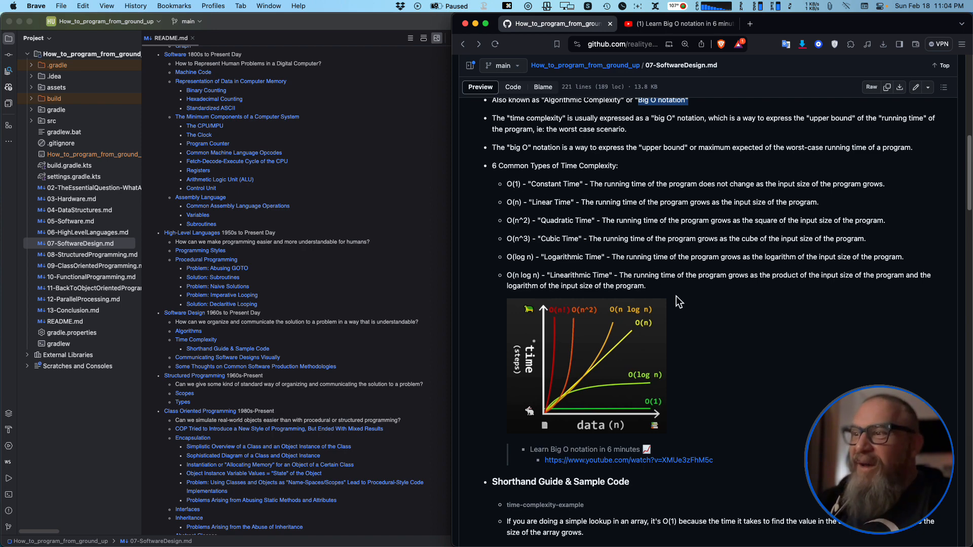
pyautogui.moveTo(648, 411)
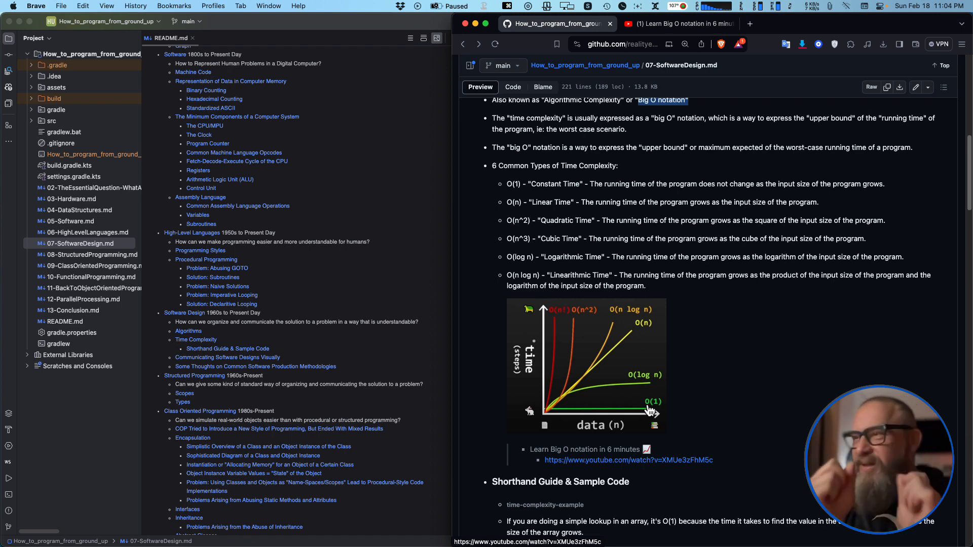
pyautogui.moveTo(737, 413)
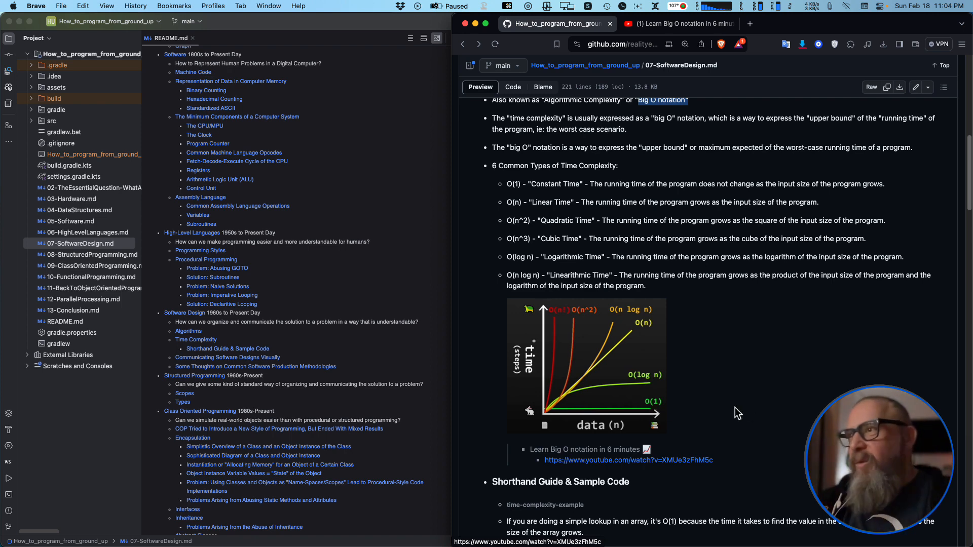
pyautogui.moveTo(737, 385)
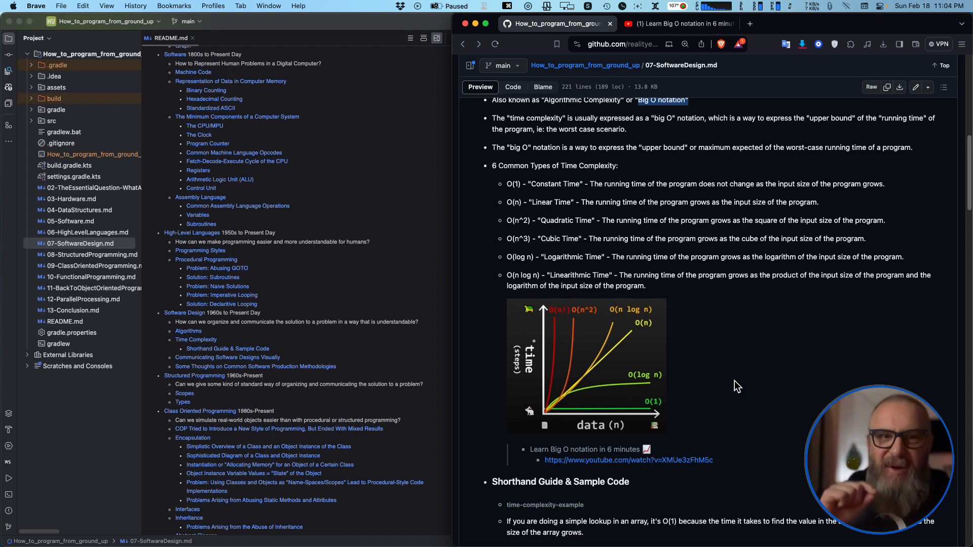
pyautogui.scroll(-3)
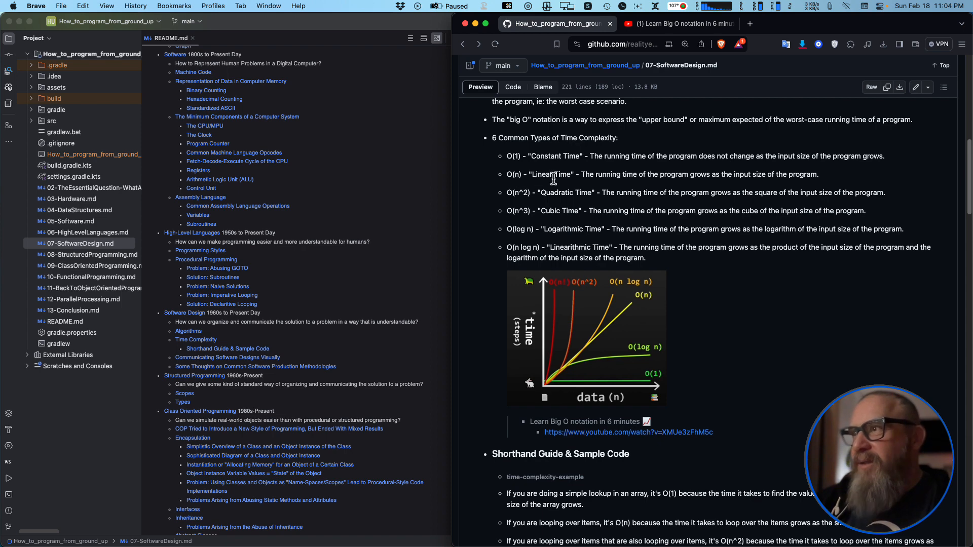
pyautogui.moveTo(633, 208)
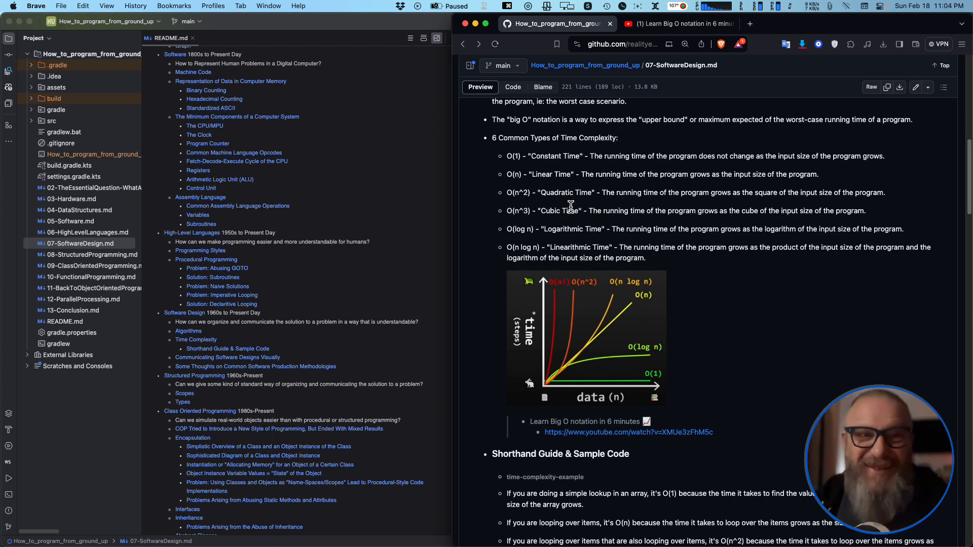
pyautogui.moveTo(627, 375)
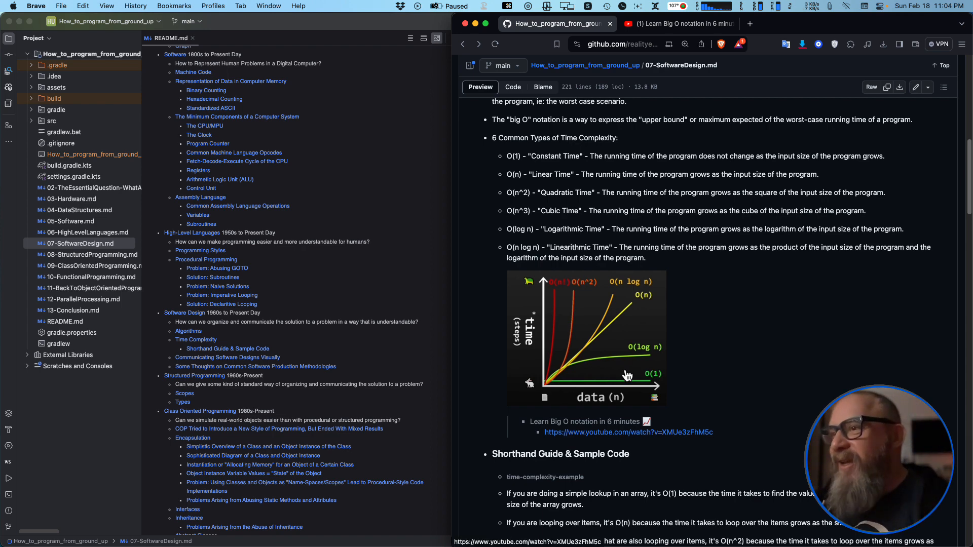
pyautogui.moveTo(642, 375)
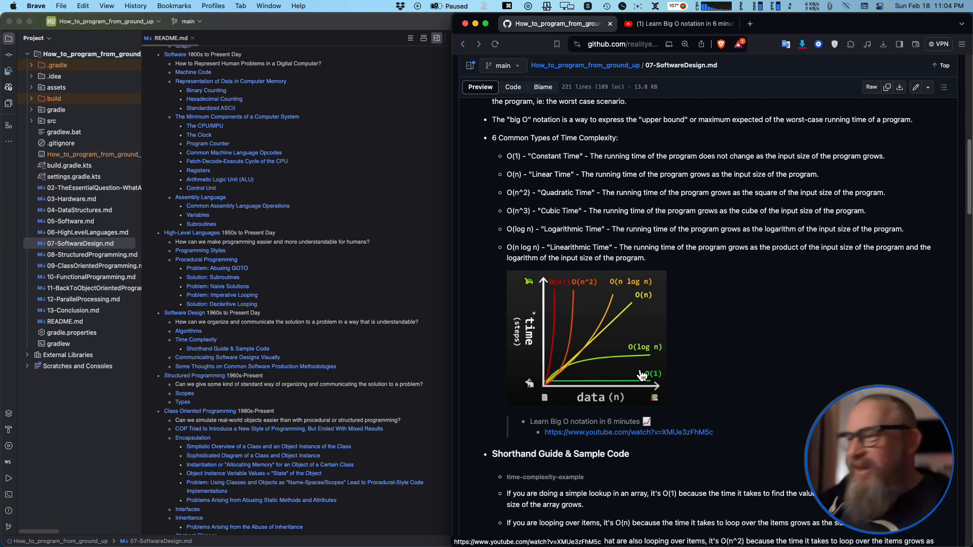
pyautogui.moveTo(696, 299)
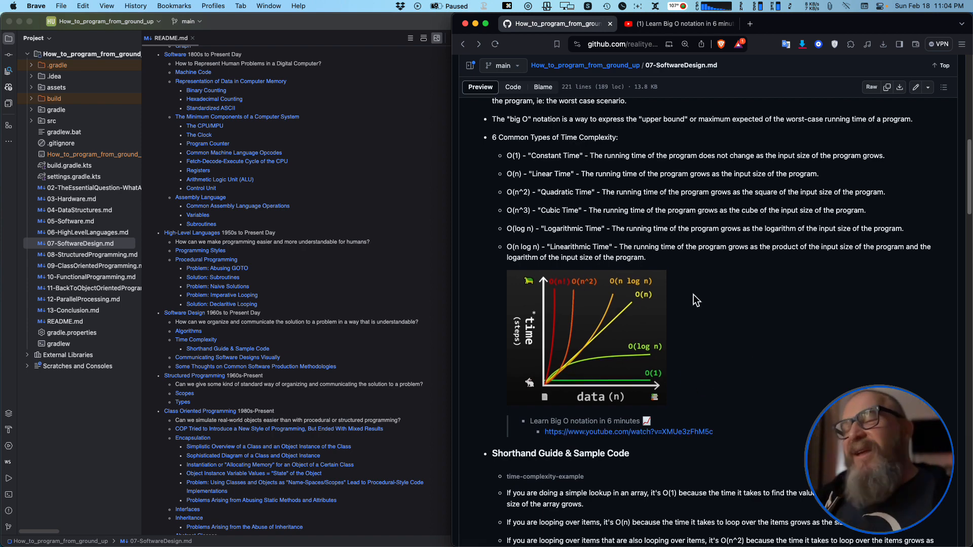
pyautogui.moveTo(696, 409)
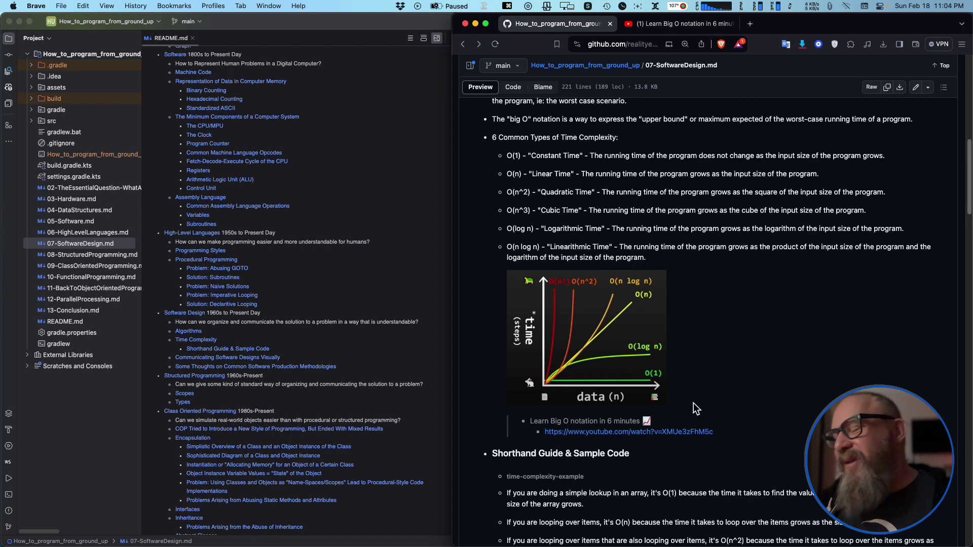
# Bring the Learn Big O notation in 6 minutes video to the front
pyautogui.click(673, 23)
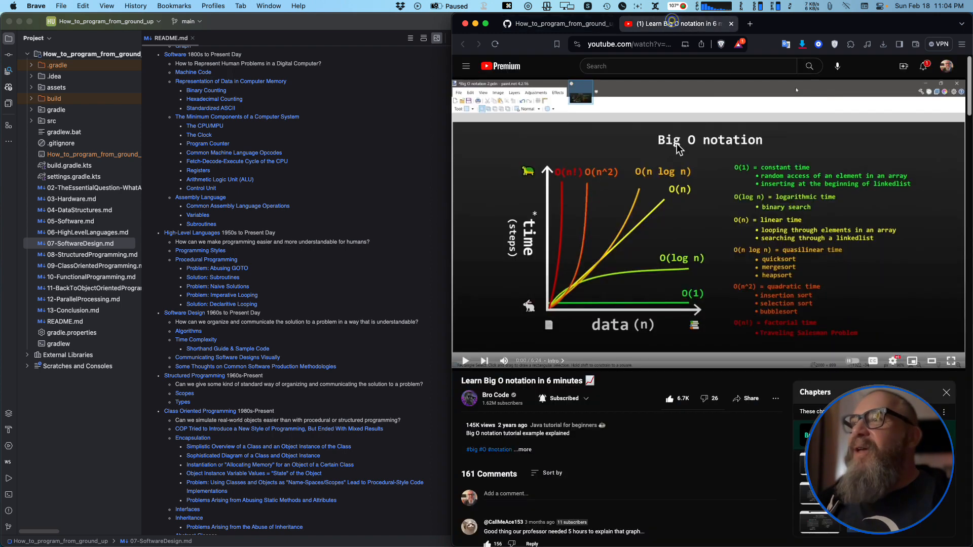
pyautogui.moveTo(610, 368)
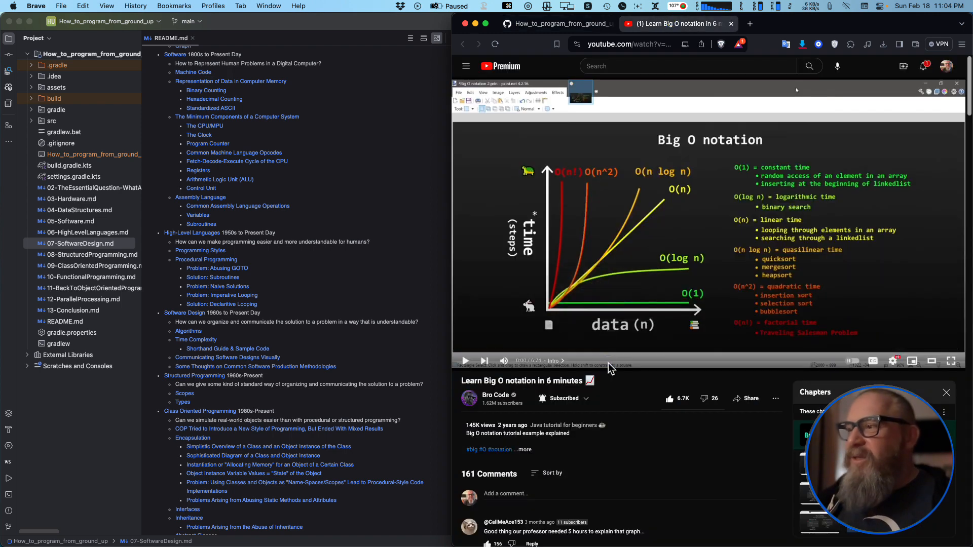
# Play part of the Big O notation video, then return to the lesson page
pyautogui.click(466, 360)
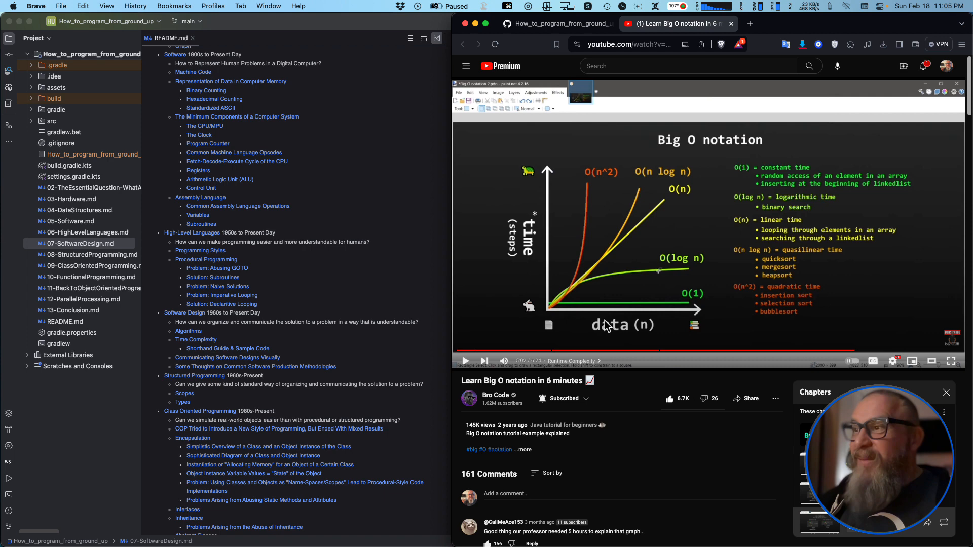
pyautogui.moveTo(595, 265)
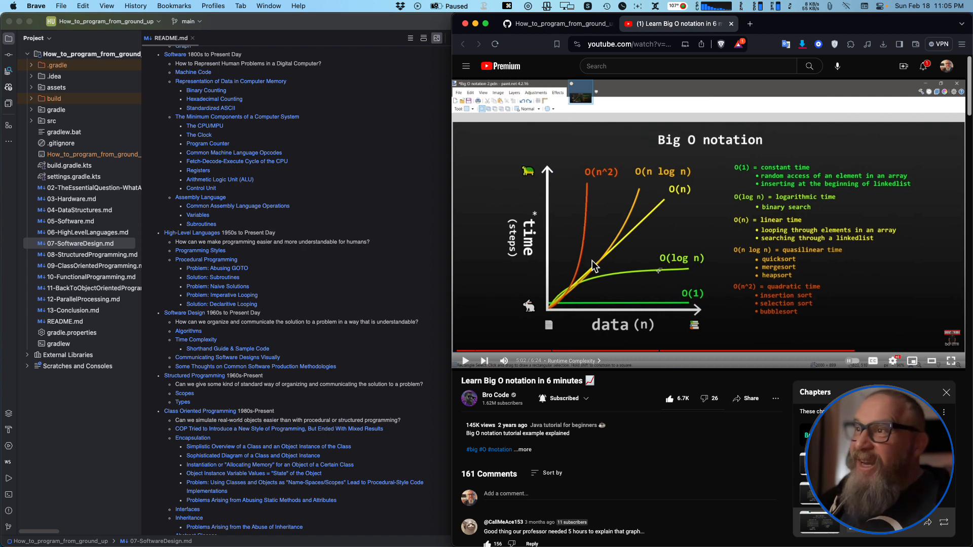
pyautogui.moveTo(686, 309)
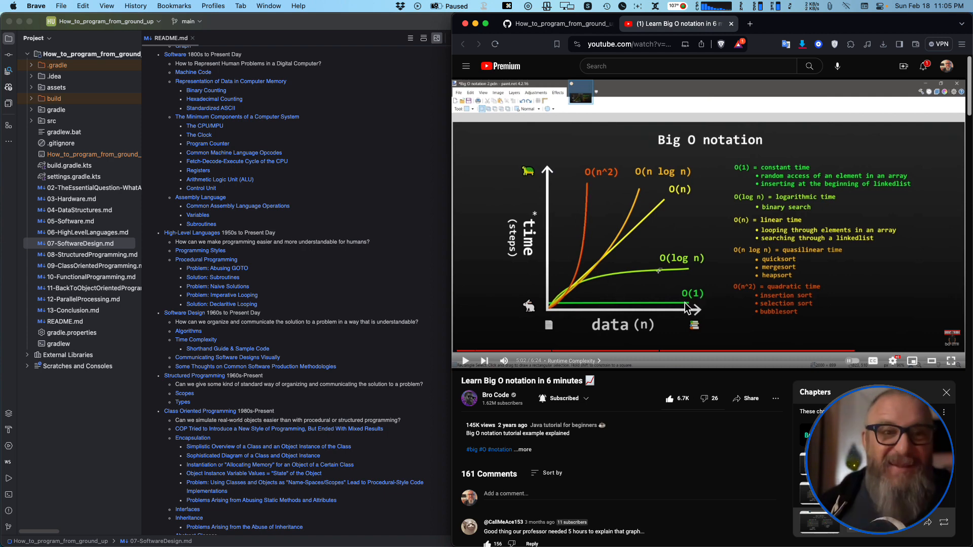
pyautogui.moveTo(602, 67)
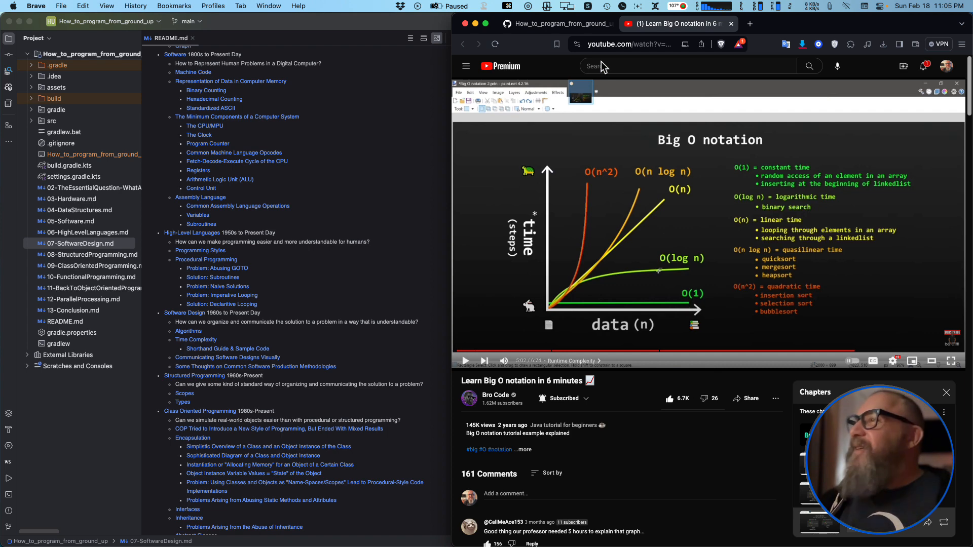
pyautogui.moveTo(704, 363)
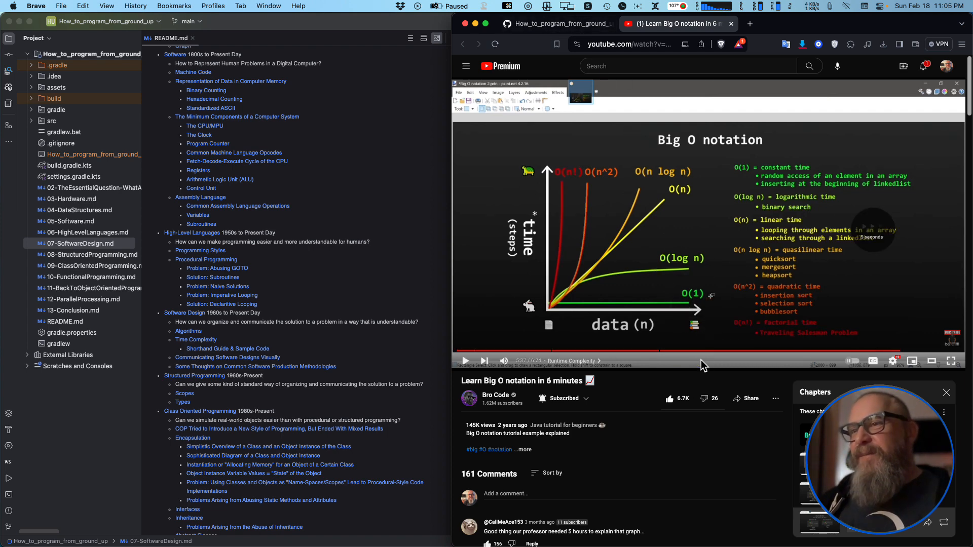
pyautogui.click(555, 23)
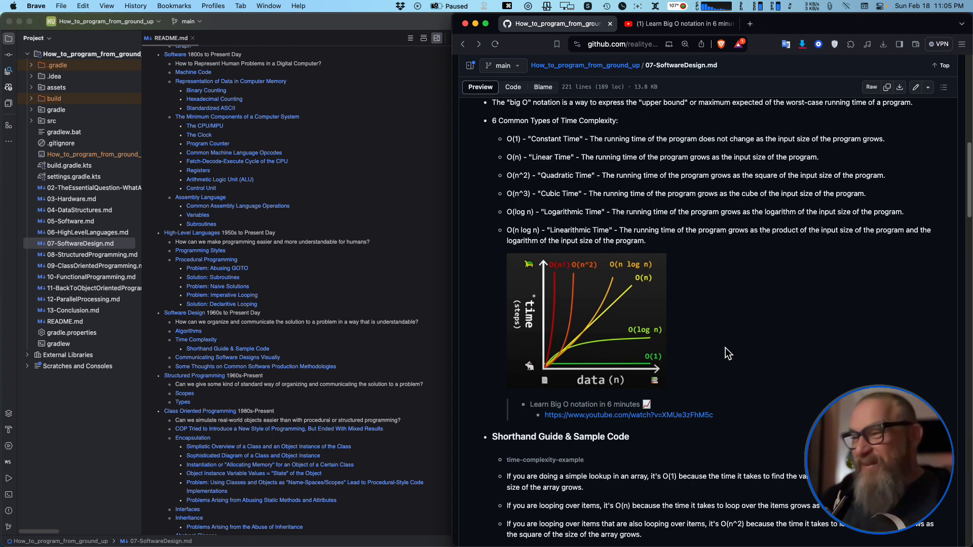
# Scroll the Shorthand Guide notes down into the Kotlin binary search and quicksort code
pyautogui.scroll(-3)
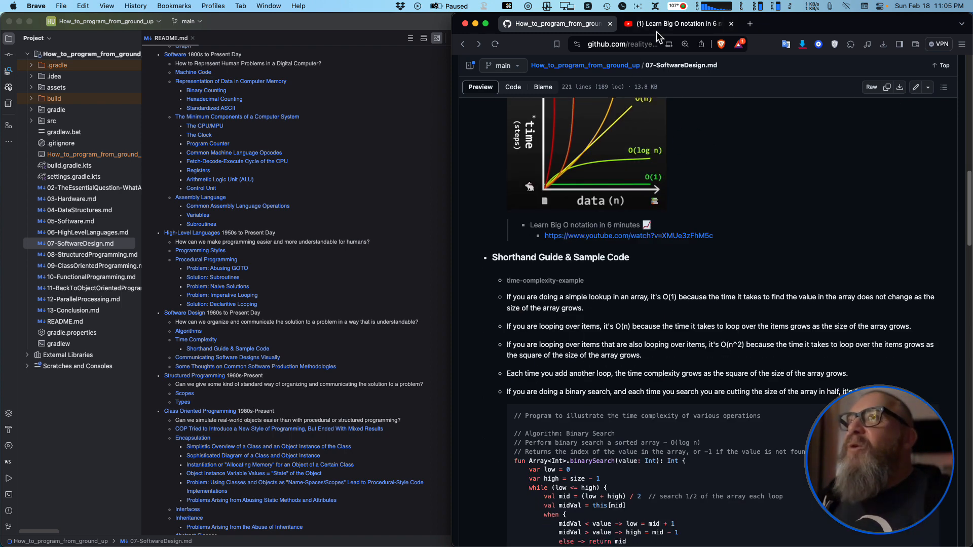
pyautogui.scroll(-3)
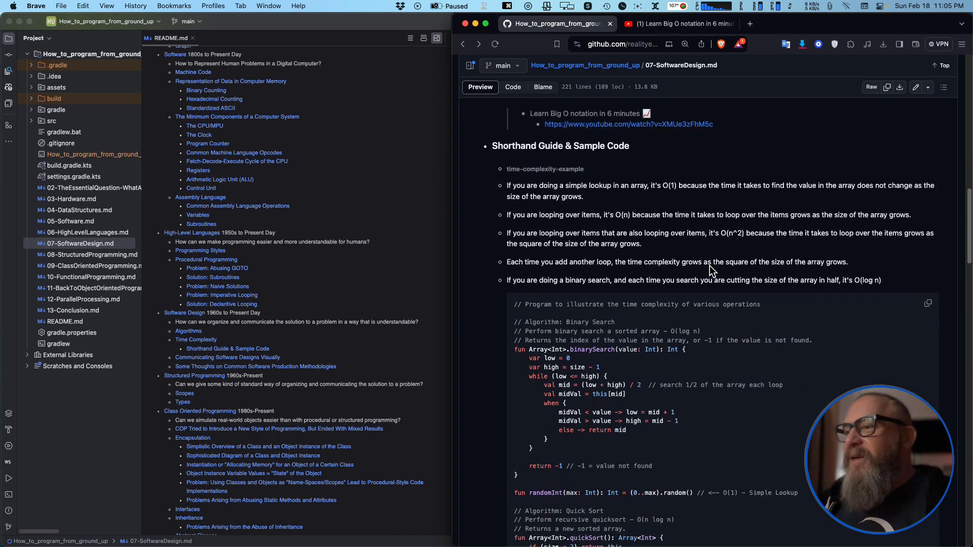
pyautogui.scroll(-3)
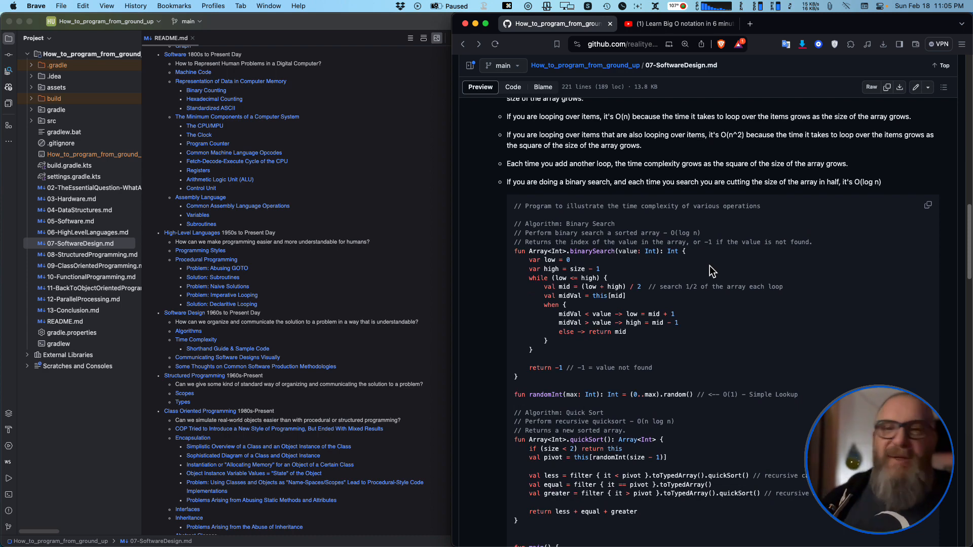
pyautogui.scroll(3)
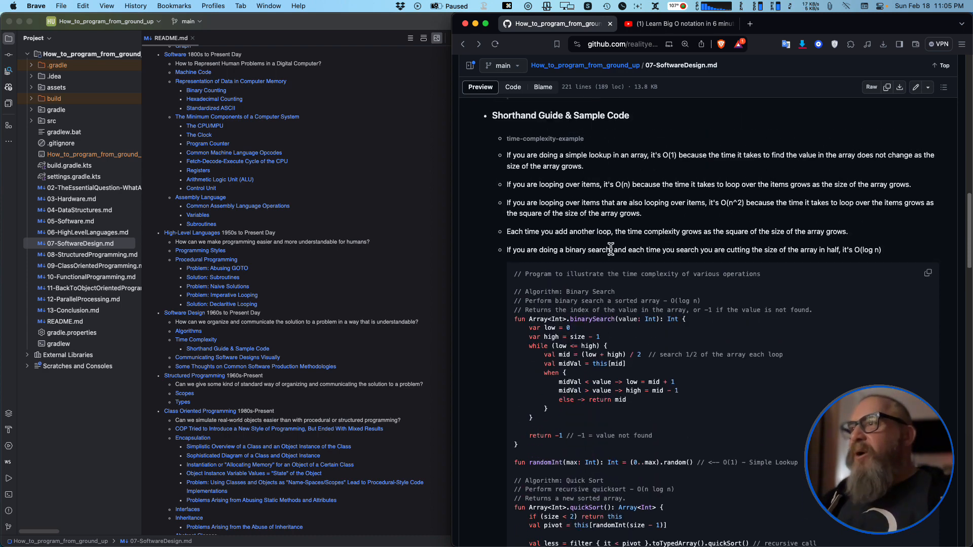
pyautogui.scroll(3)
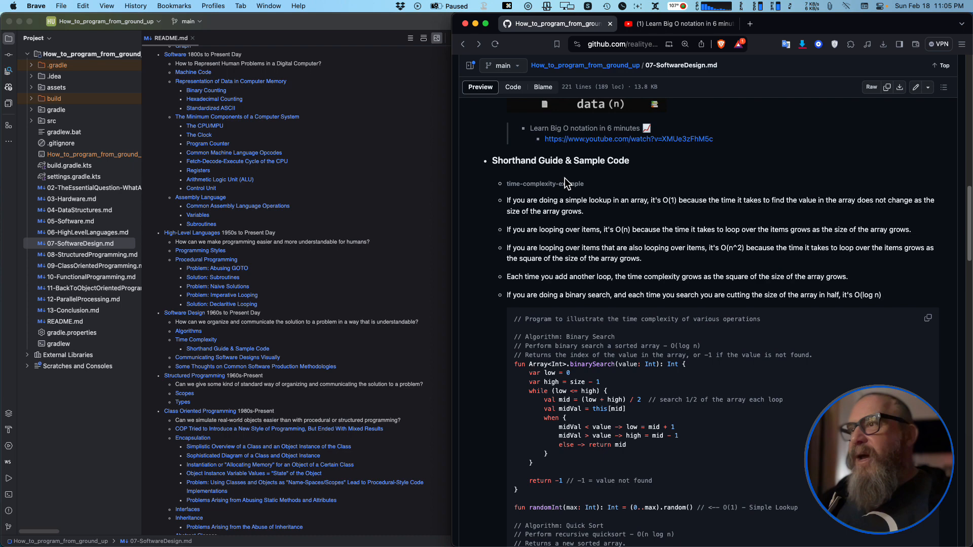
pyautogui.scroll(-3)
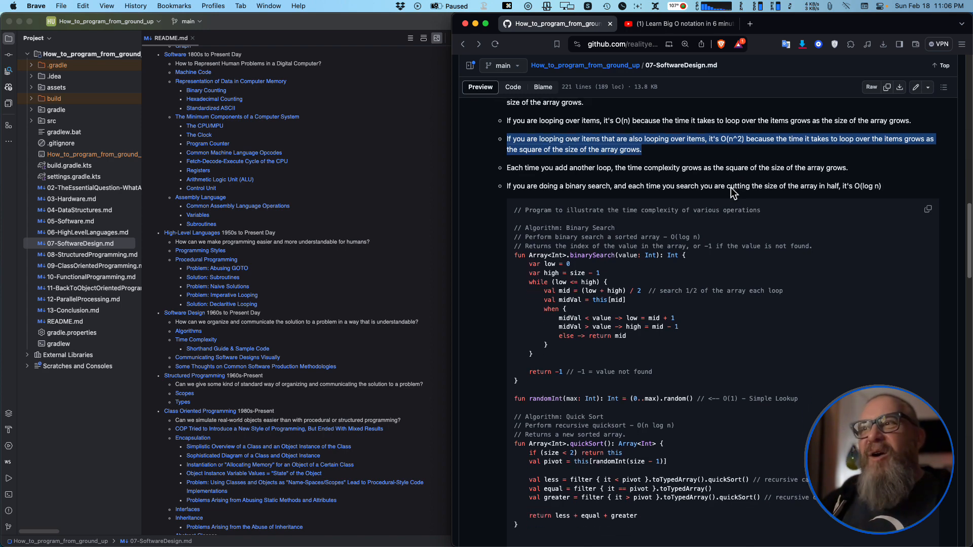
pyautogui.moveTo(735, 191)
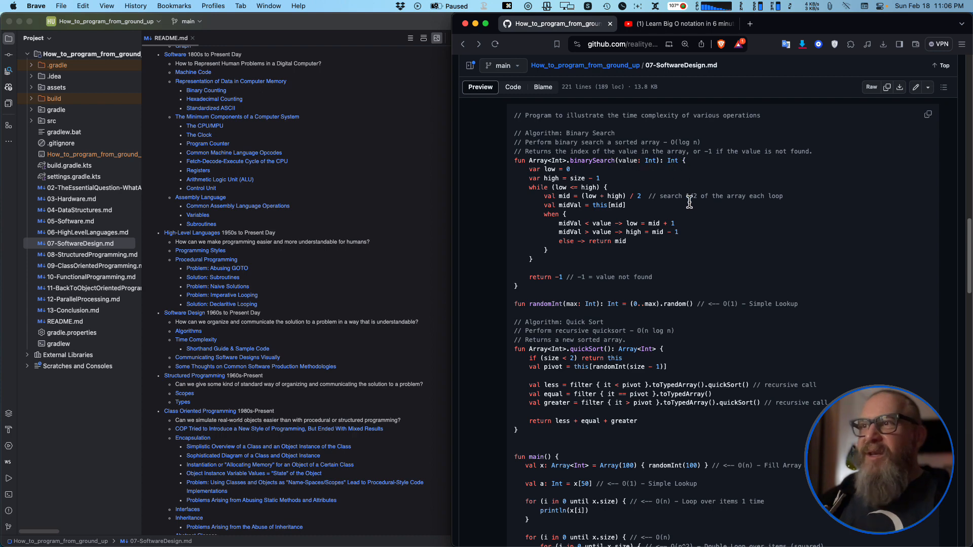
pyautogui.moveTo(610, 313)
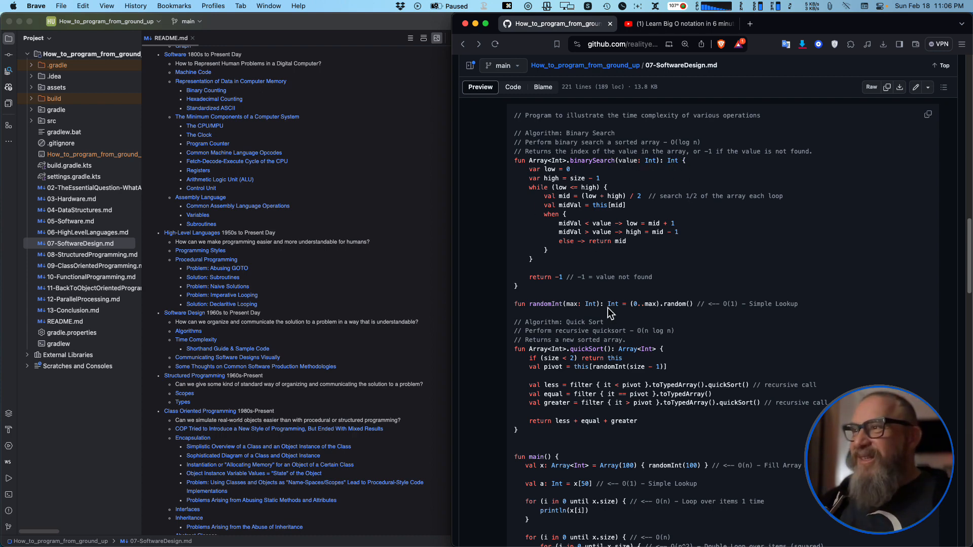
pyautogui.moveTo(648, 283)
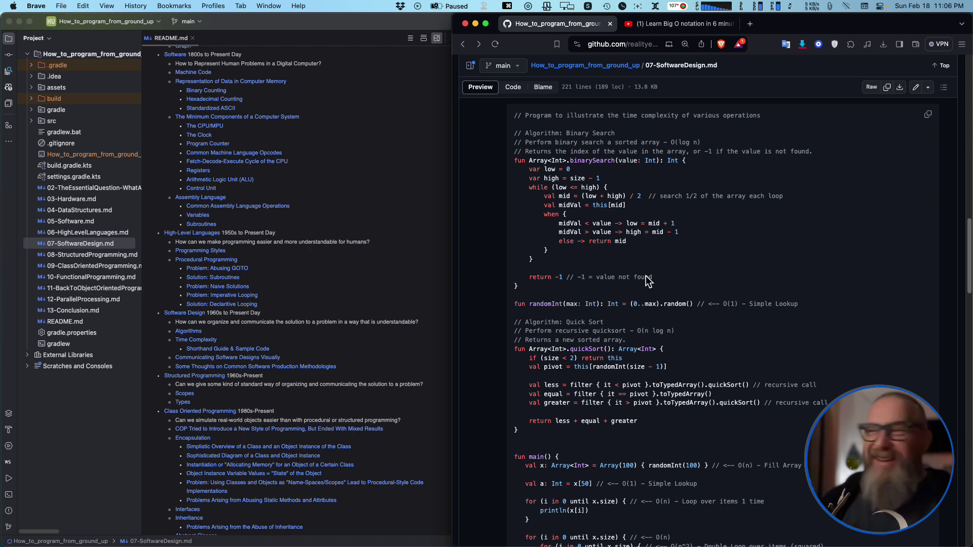
pyautogui.moveTo(660, 277)
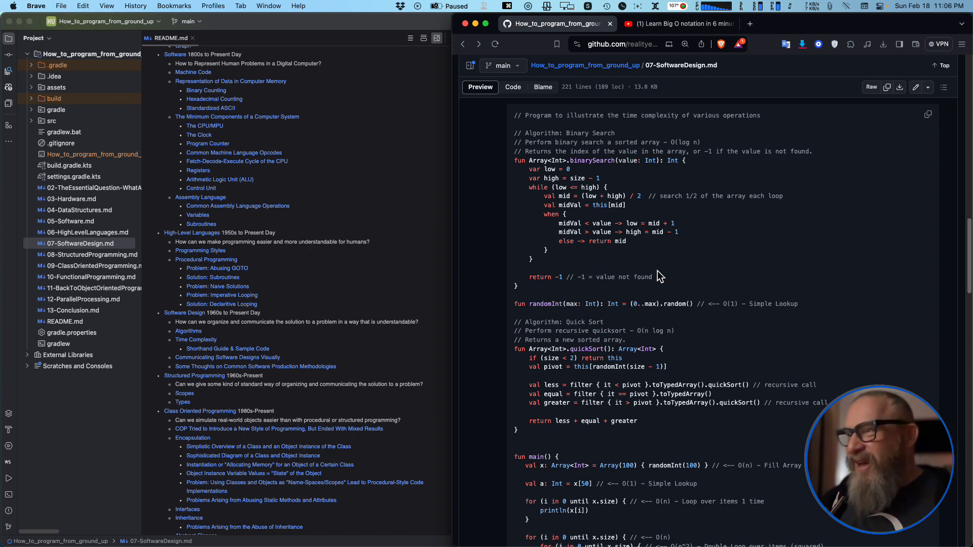
pyautogui.scroll(-3)
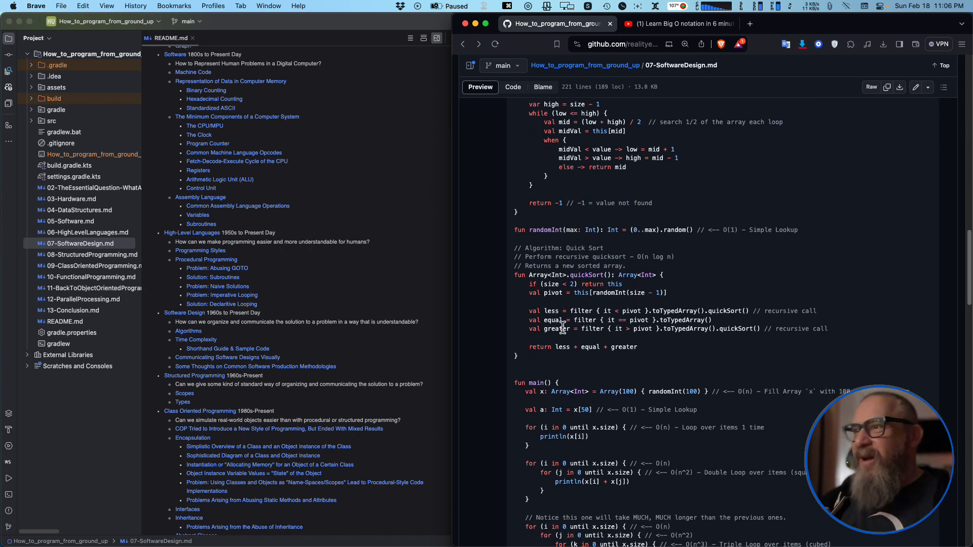
# Scroll the sample code down to its main function
pyautogui.scroll(-3)
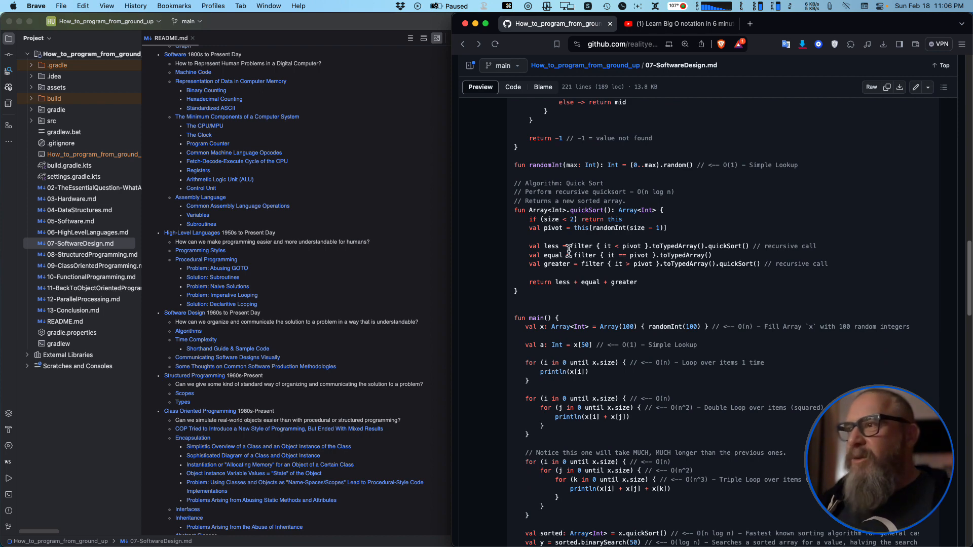
pyautogui.scroll(-3)
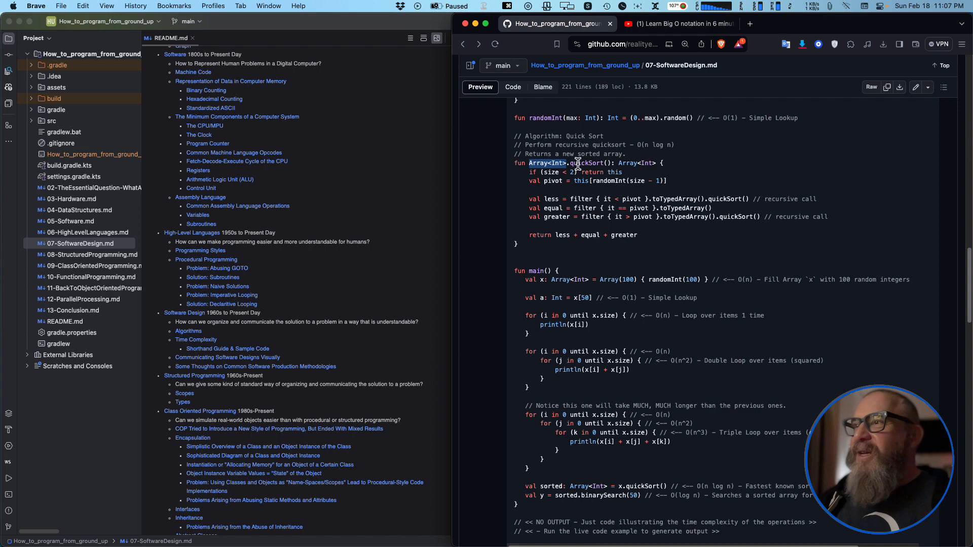
pyautogui.scroll(-3)
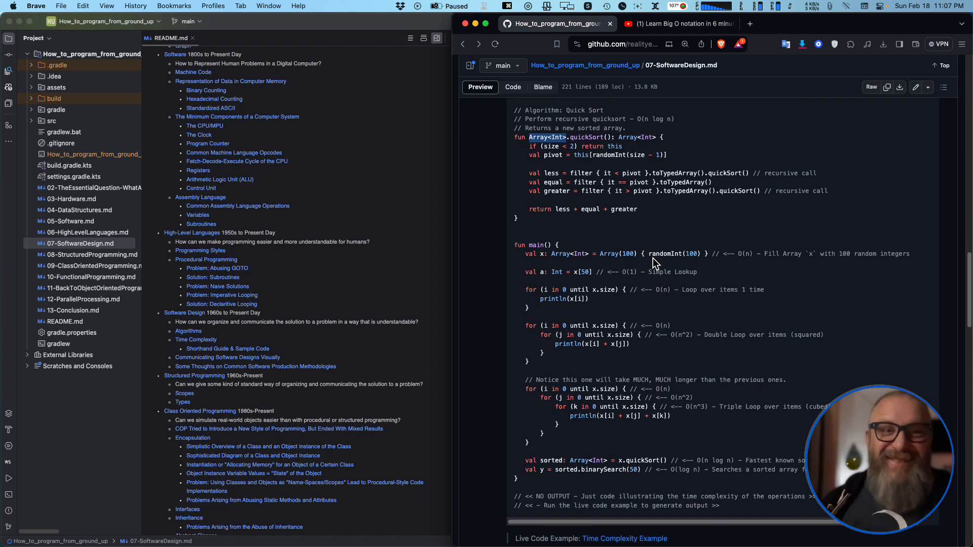
pyautogui.scroll(-3)
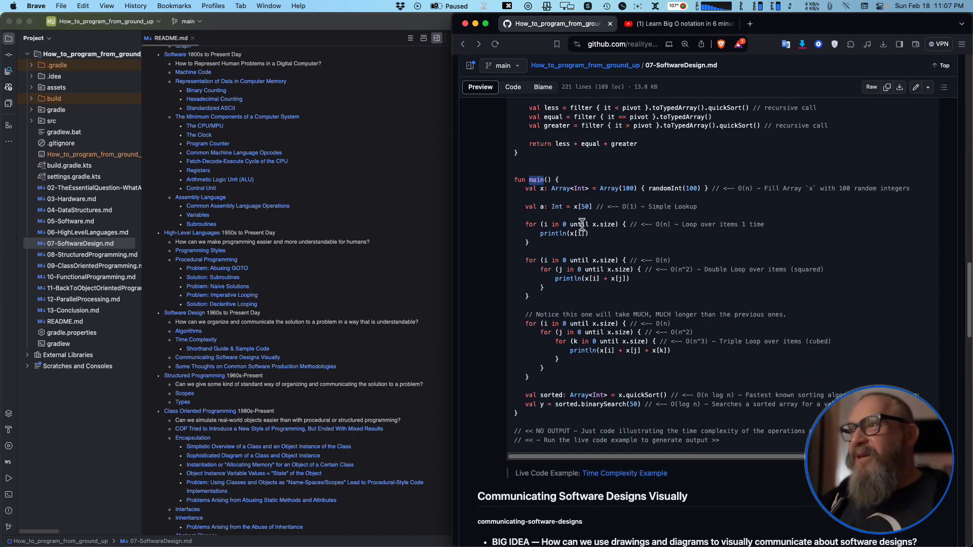
pyautogui.moveTo(599, 192)
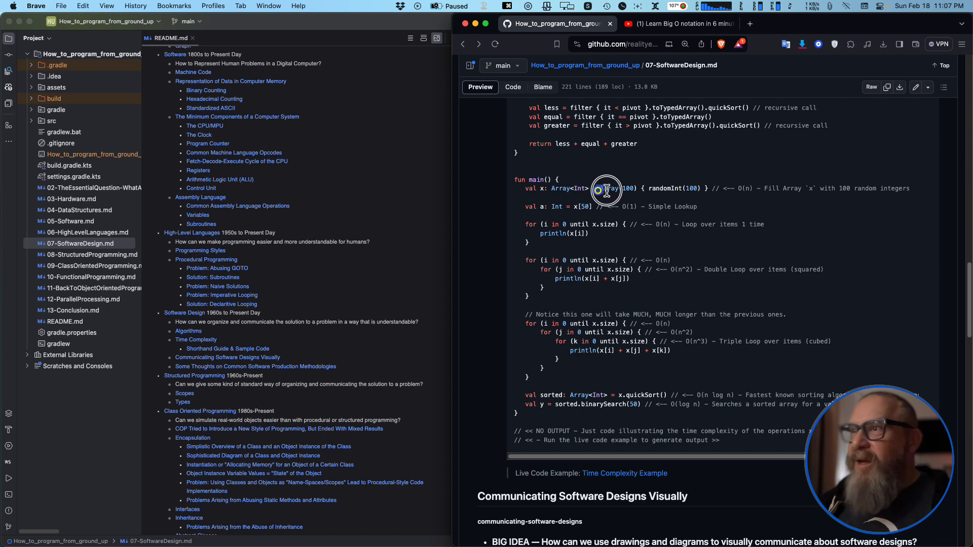
# Highlight the Array(100) allocation and the single loop, then move on to the nested loops
pyautogui.doubleClick(617, 189)
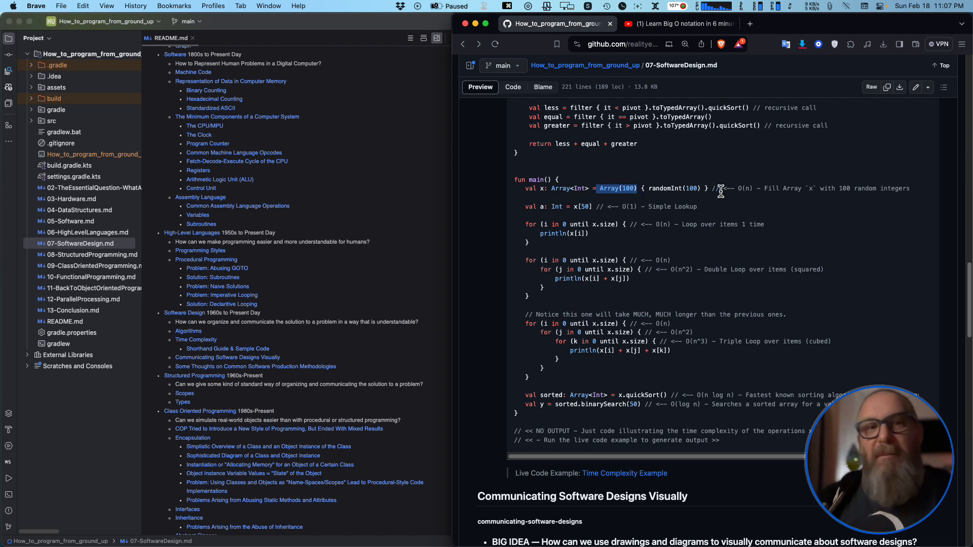
pyautogui.moveTo(556, 195)
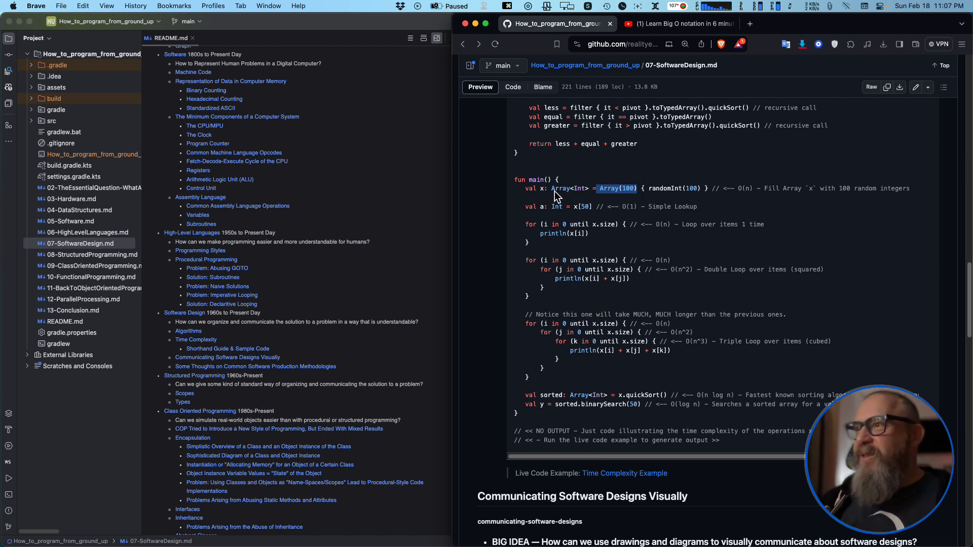
pyautogui.moveTo(543, 212)
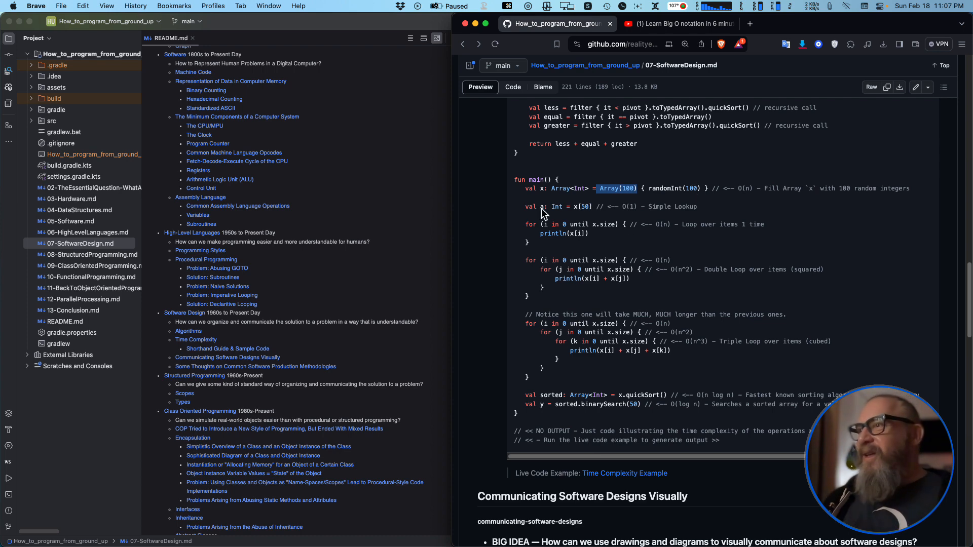
pyautogui.moveTo(570, 207)
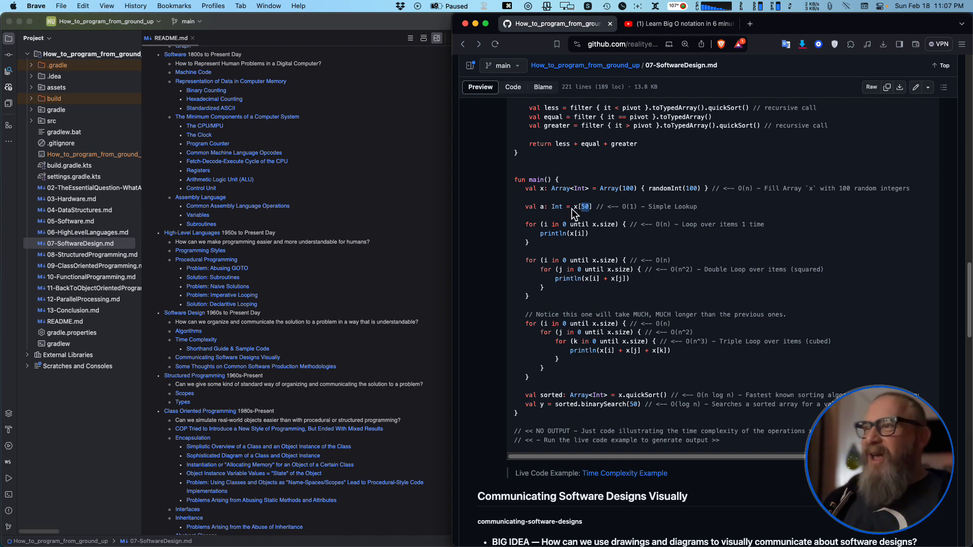
pyautogui.moveTo(608, 201)
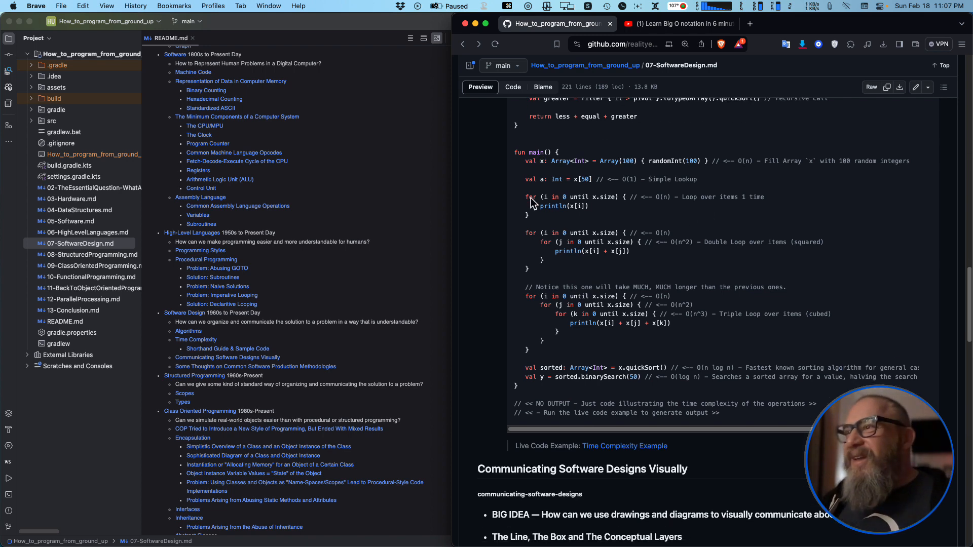
pyautogui.moveTo(593, 202)
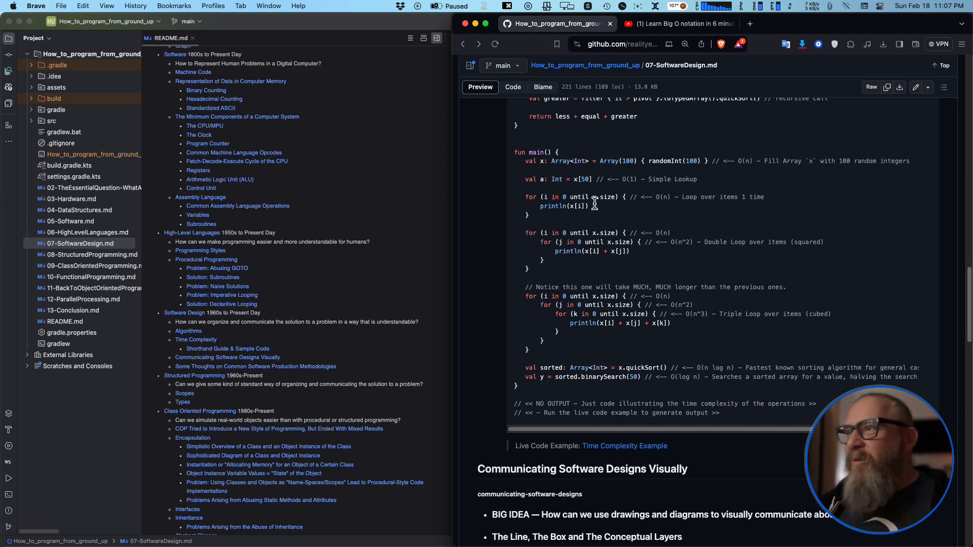
pyautogui.doubleClick(662, 197)
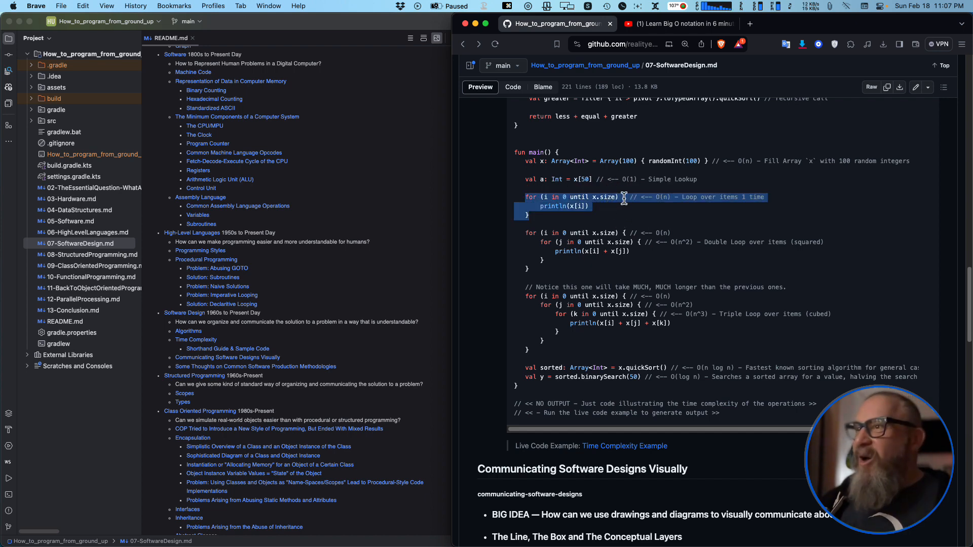
pyautogui.moveTo(668, 199)
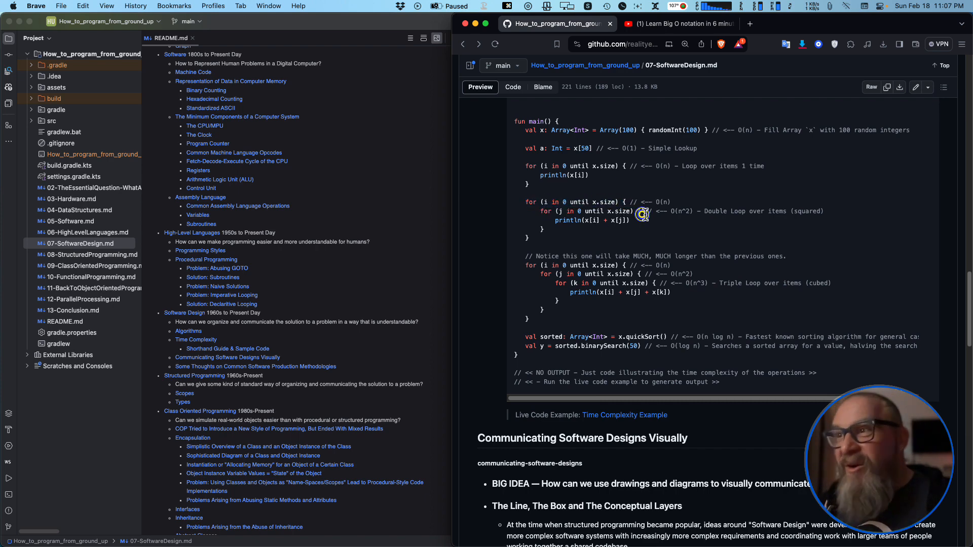
pyautogui.moveTo(719, 214)
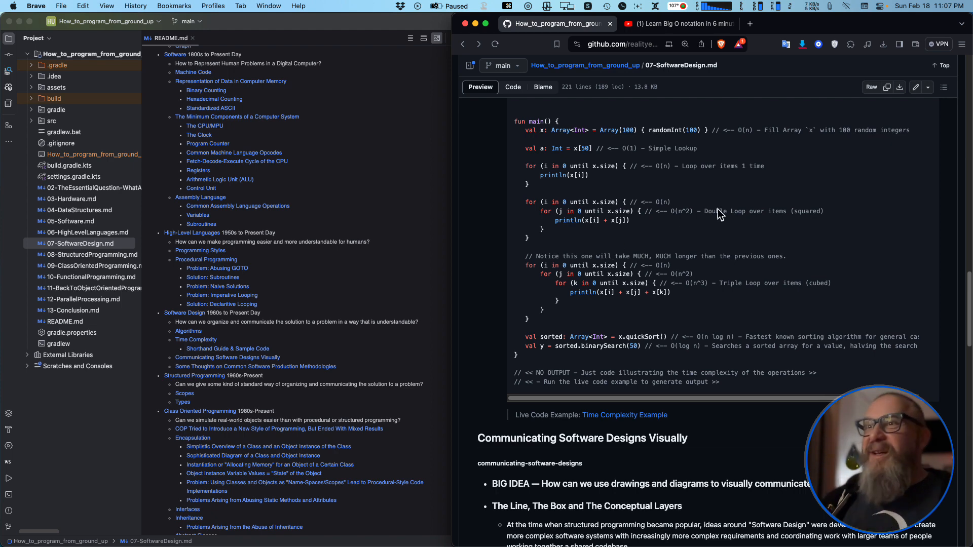
pyautogui.moveTo(695, 234)
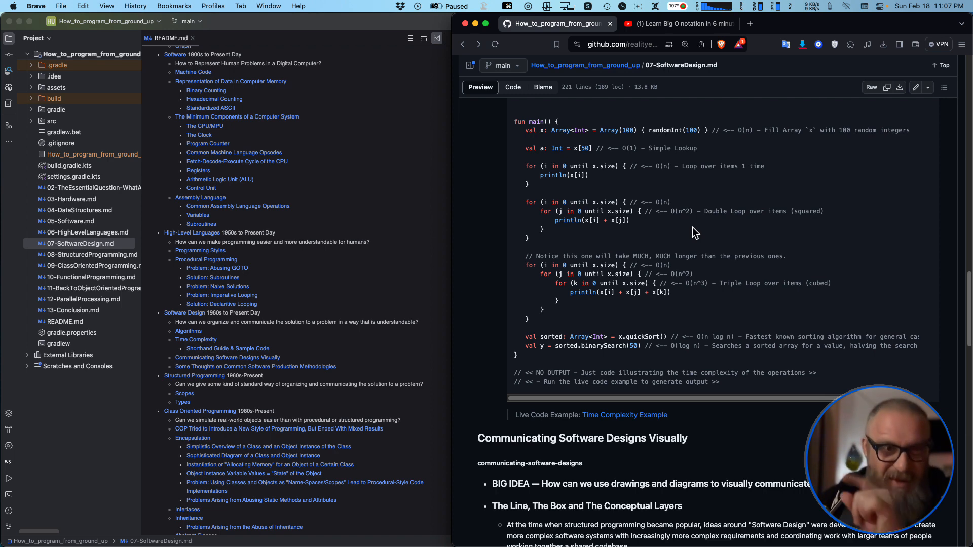
pyautogui.scroll(-3)
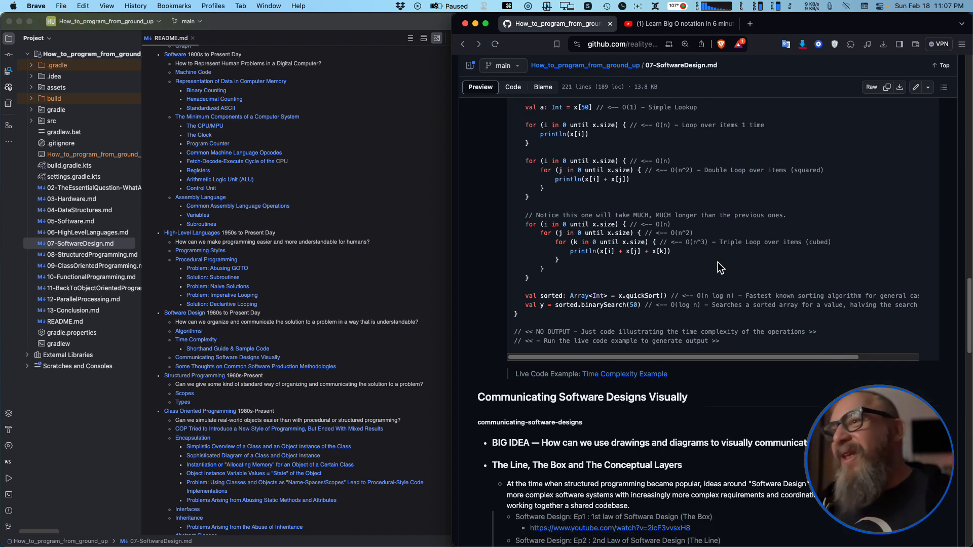
pyautogui.moveTo(547, 187)
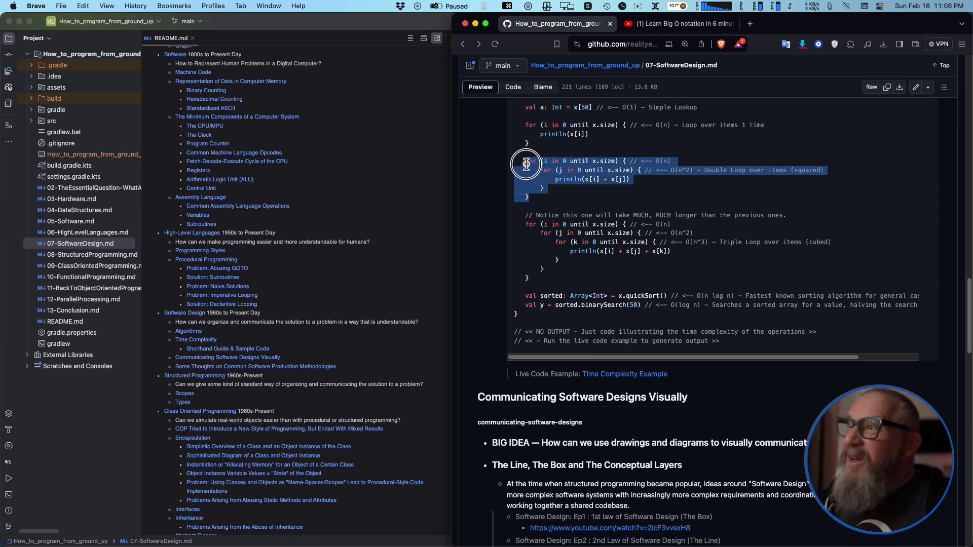
pyautogui.moveTo(545, 189)
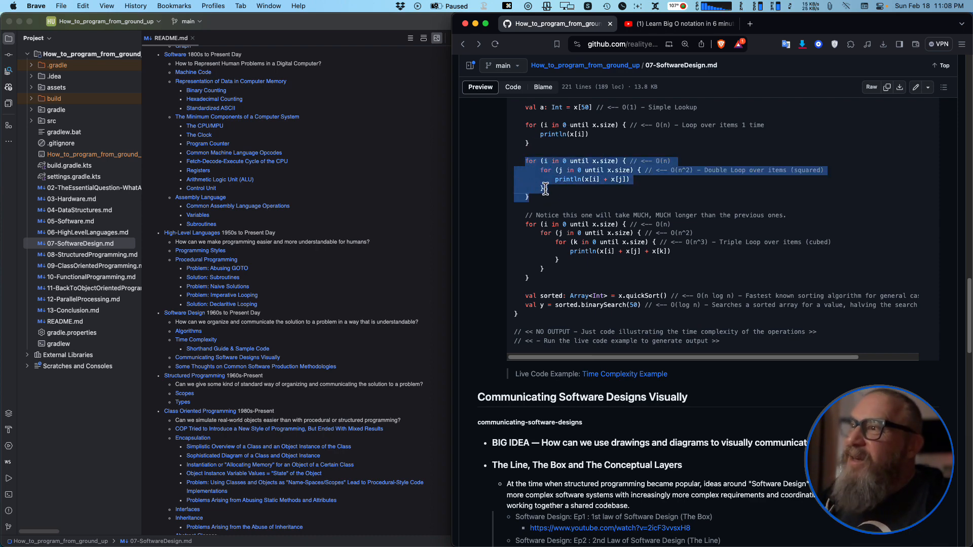
pyautogui.moveTo(565, 176)
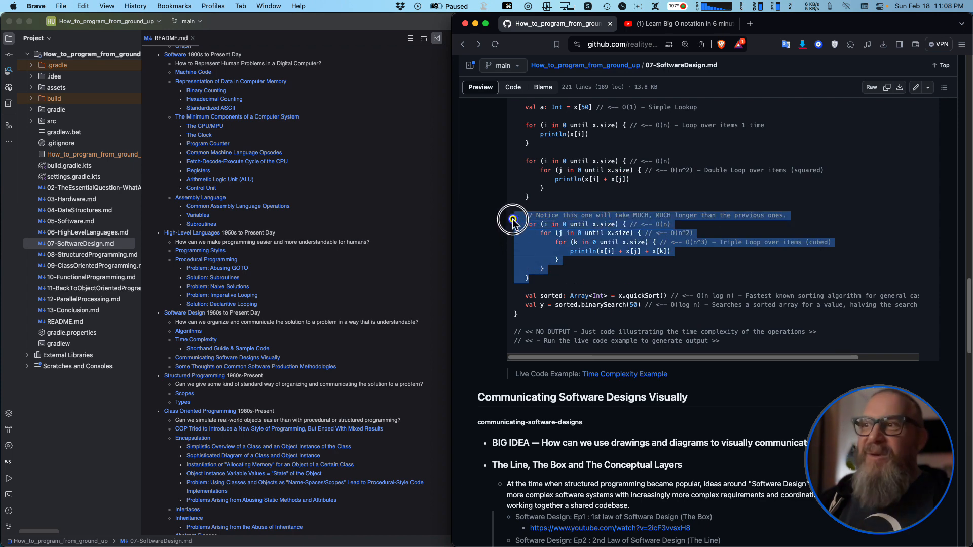
pyautogui.moveTo(588, 255)
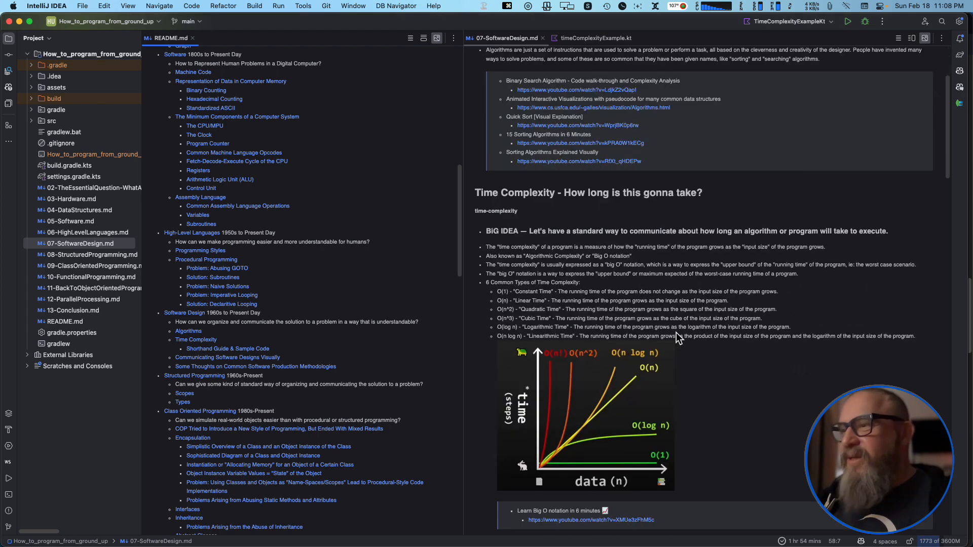
pyautogui.moveTo(782, 347)
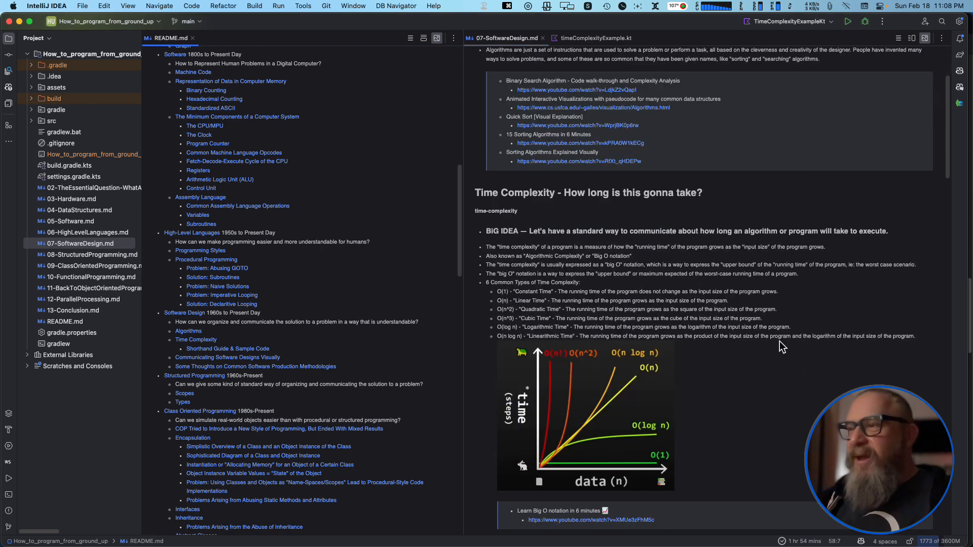
# Scroll the 07-SoftwareDesign.md preview down through the Time Complexity sample code
pyautogui.scroll(-3)
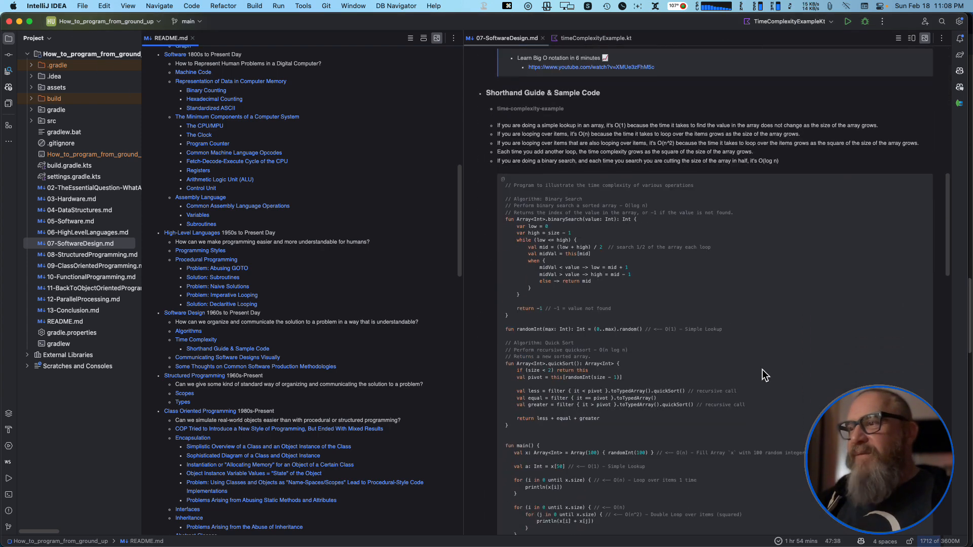
pyautogui.scroll(-3)
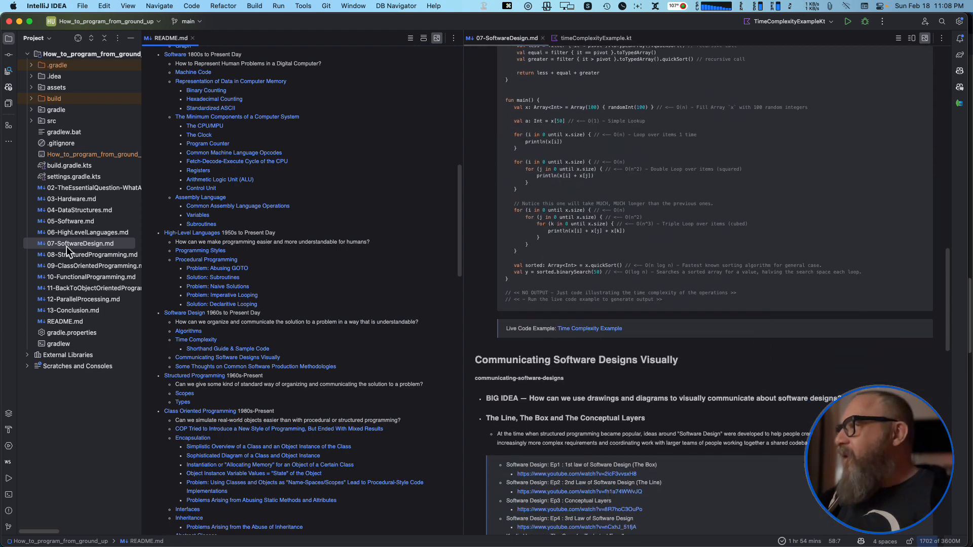
pyautogui.moveTo(593, 328)
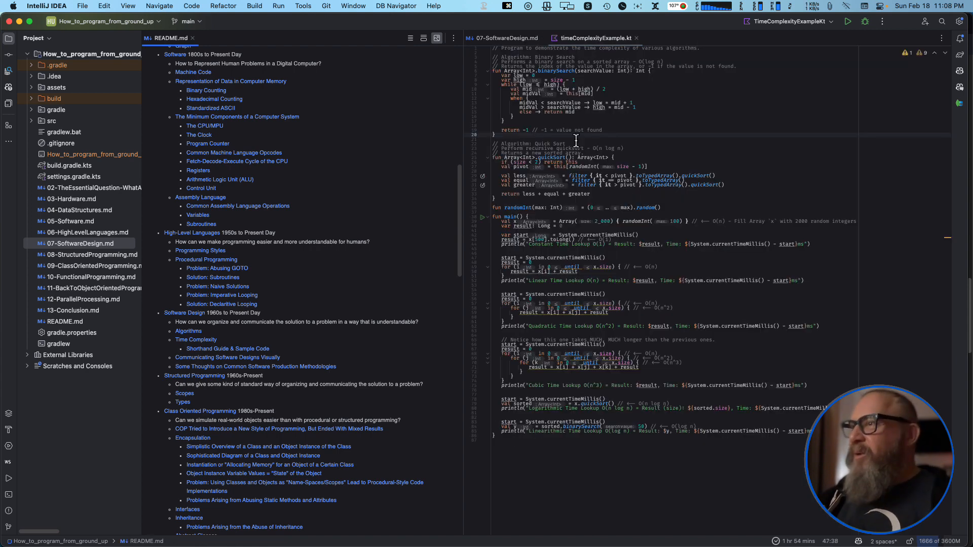
pyautogui.moveTo(482, 222)
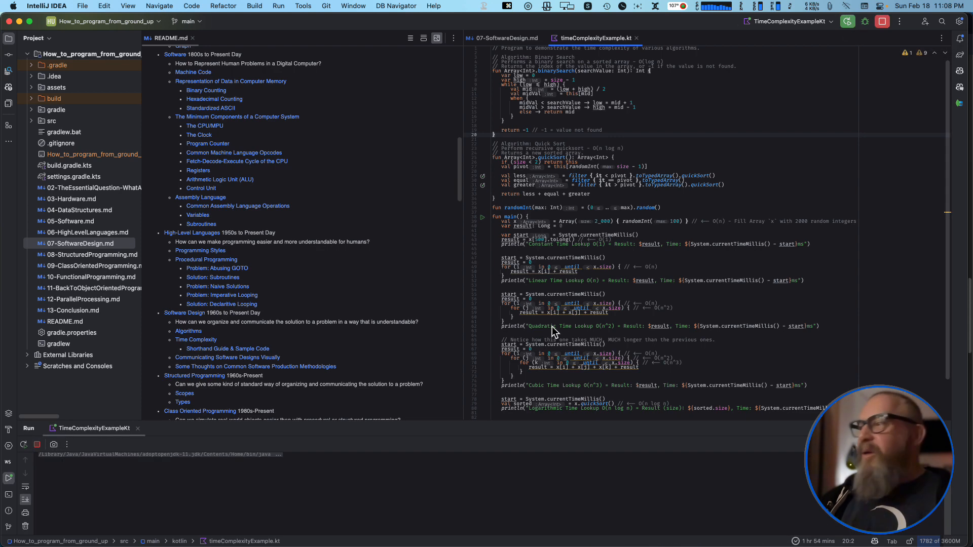
# Run TimeComplexityExampleKt until the lookup timings print and the process exits with code 0
pyautogui.click(23, 444)
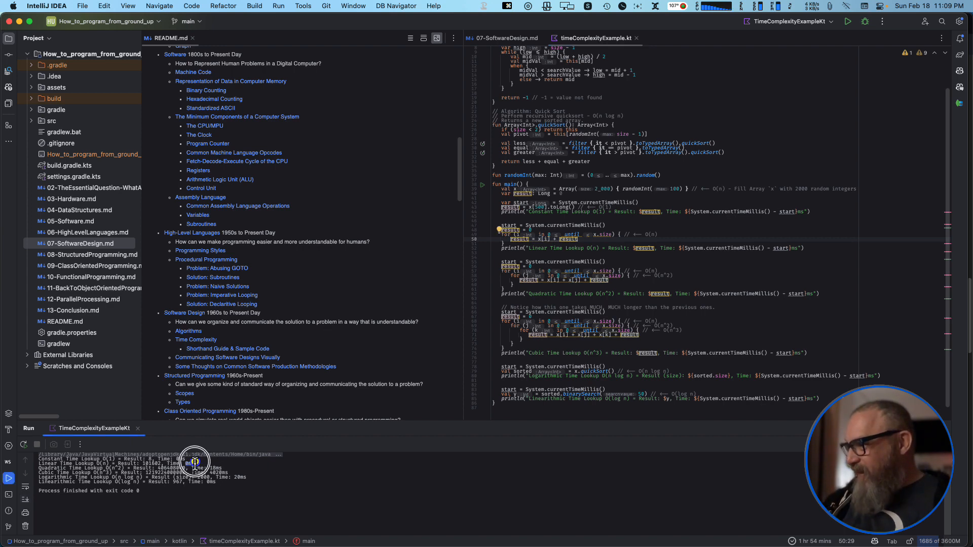
pyautogui.moveTo(449, 366)
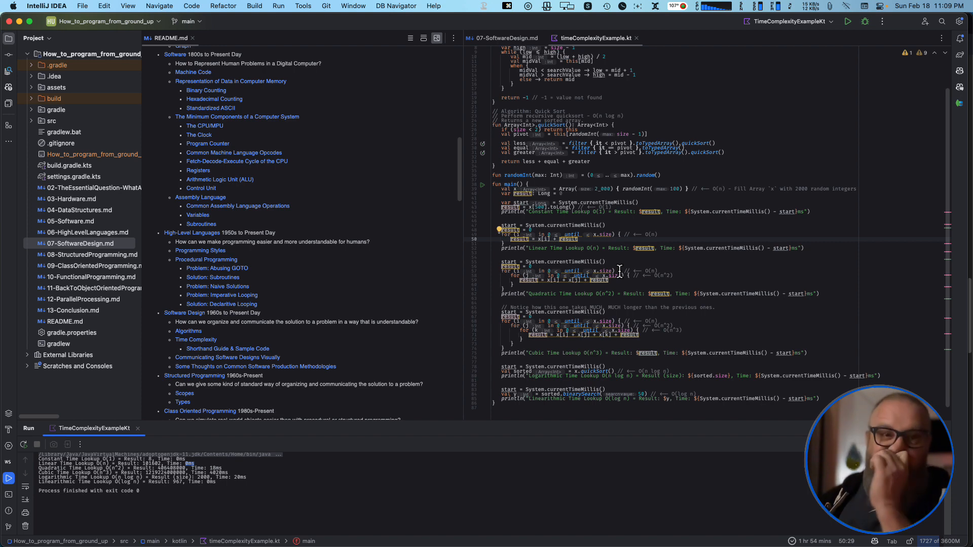
pyautogui.moveTo(654, 166)
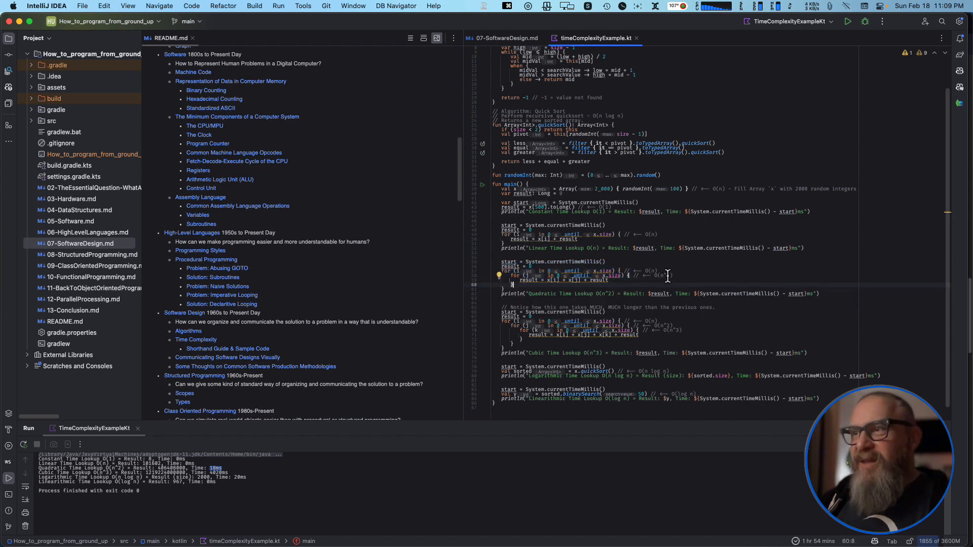
pyautogui.moveTo(512, 290)
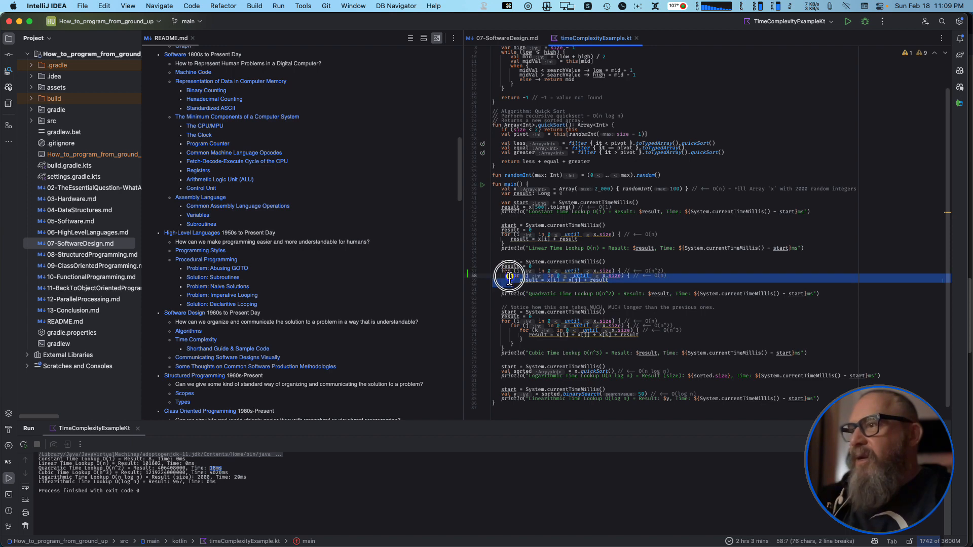
# Select the inner loop lines of the O(n^2) quadratic lookup in main for editing
pyautogui.click(658, 277)
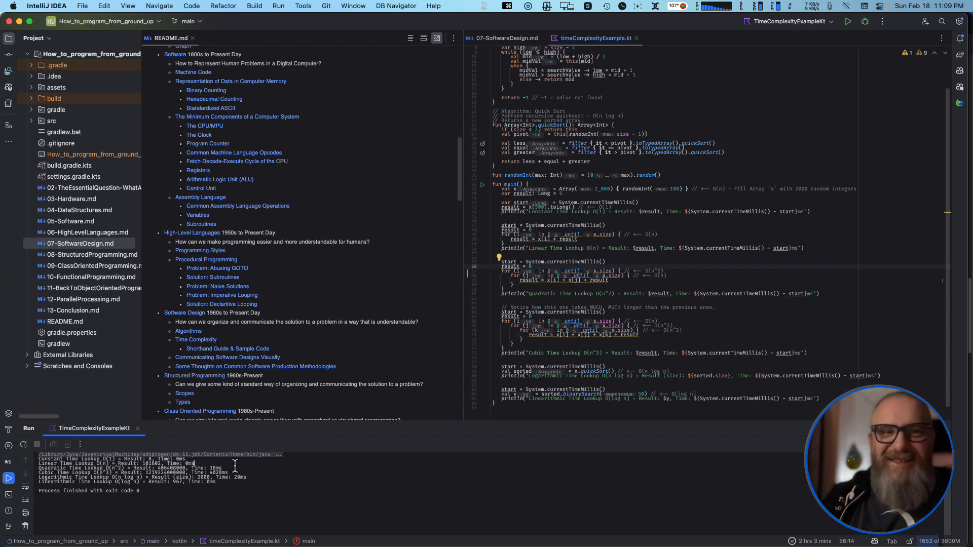
pyautogui.moveTo(516, 289)
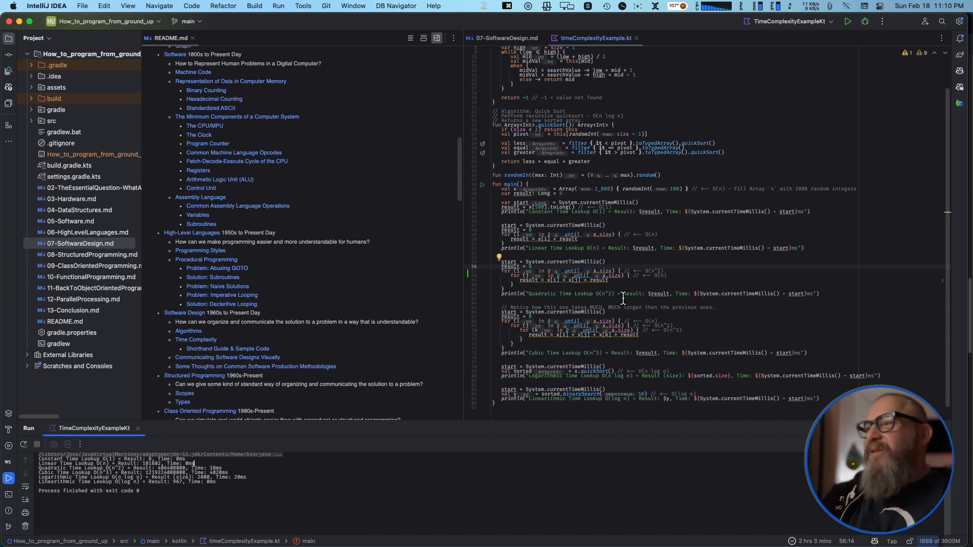
pyautogui.scroll(3)
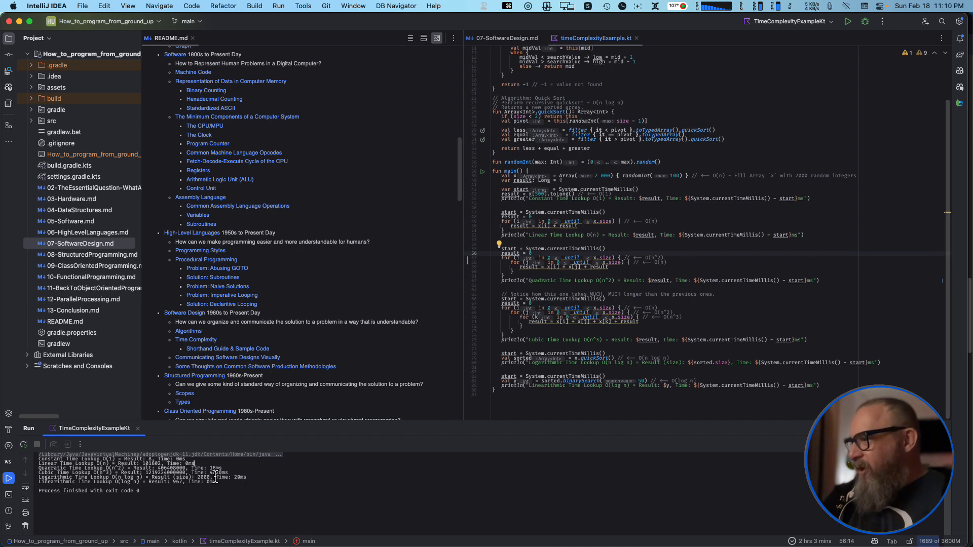
# Comment out the O(n^3) cubic lookup block and move up to the array size of 2,000
pyautogui.click(502, 323)
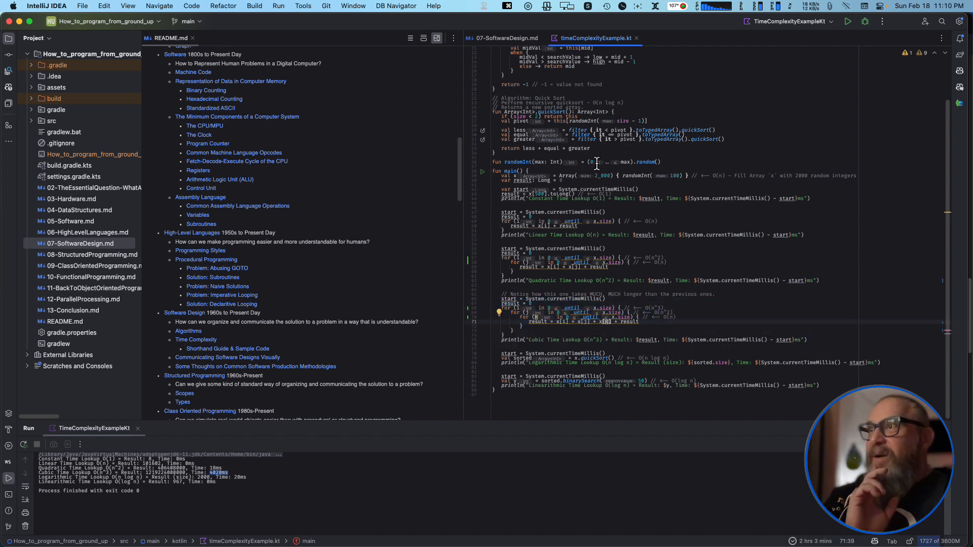
pyautogui.scroll(3)
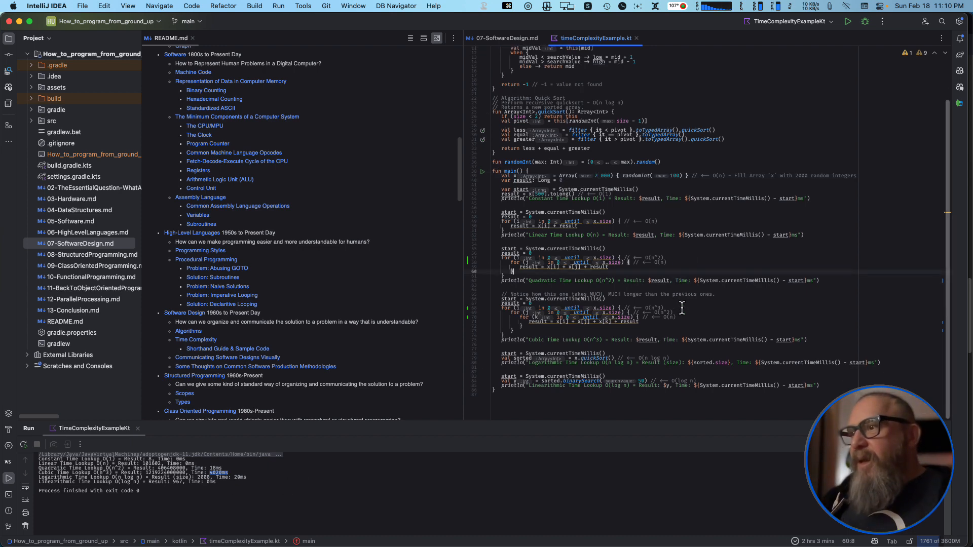
pyautogui.moveTo(638, 350)
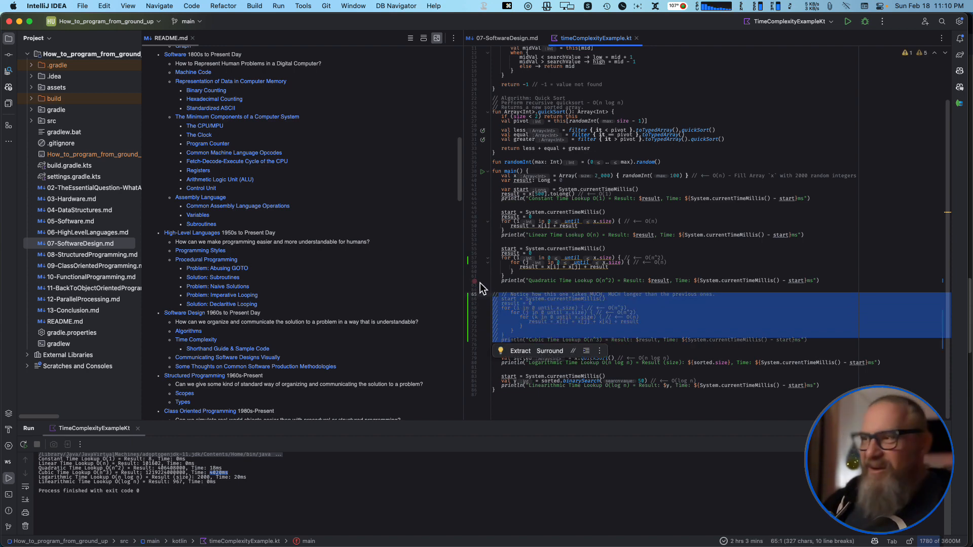
pyautogui.moveTo(531, 337)
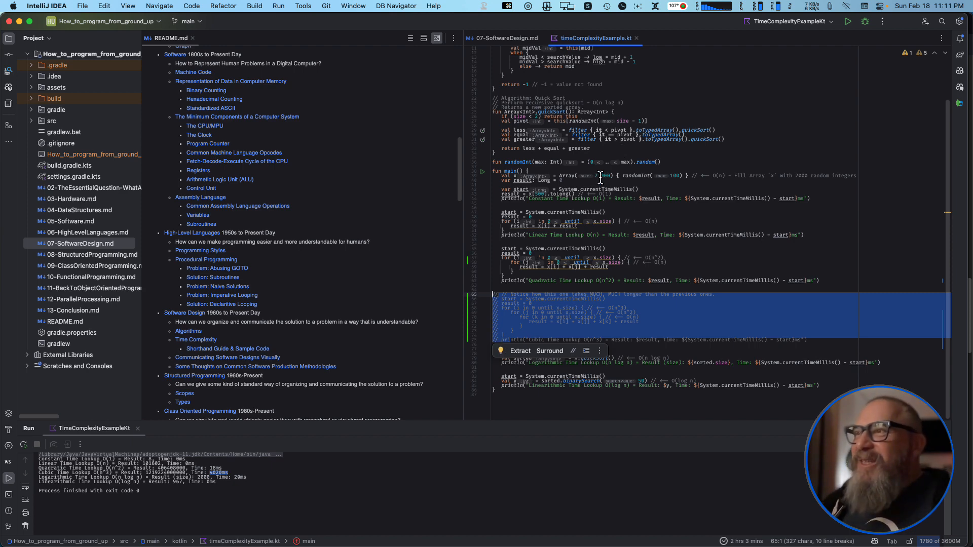
pyautogui.click(737, 235)
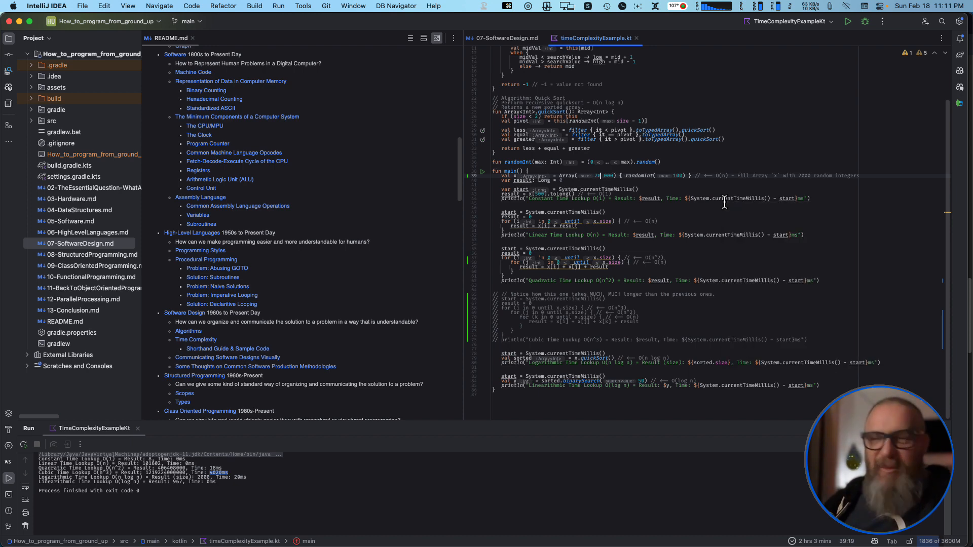
pyautogui.moveTo(521, 316)
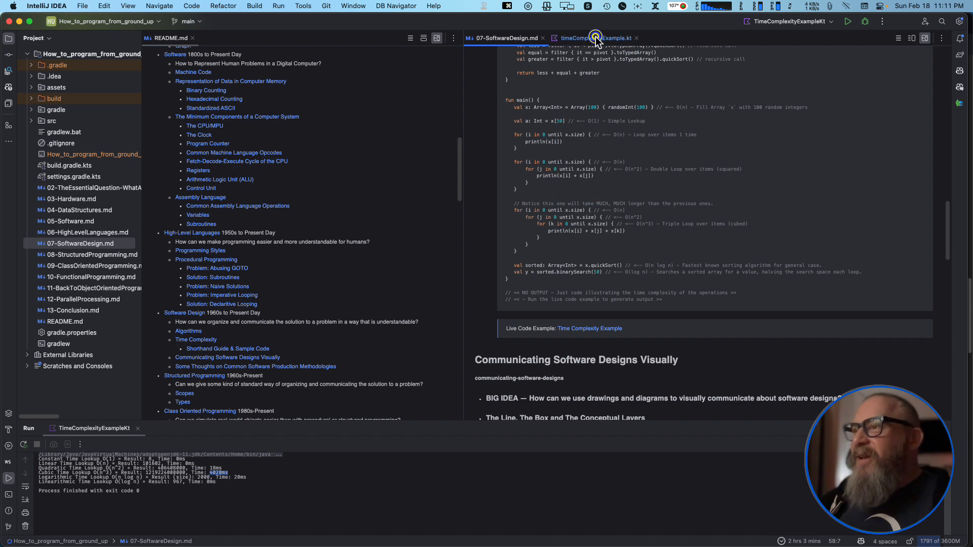
pyautogui.click(594, 38)
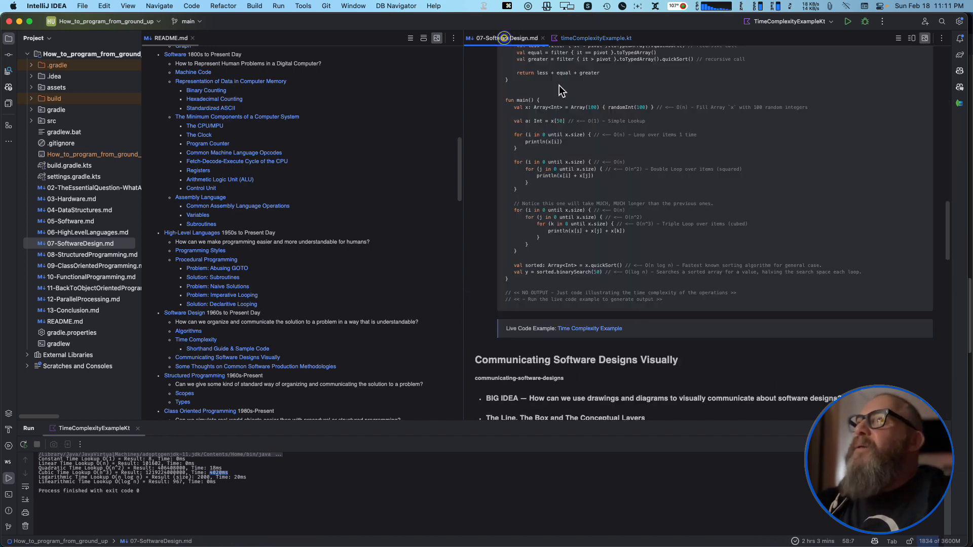
pyautogui.scroll(3)
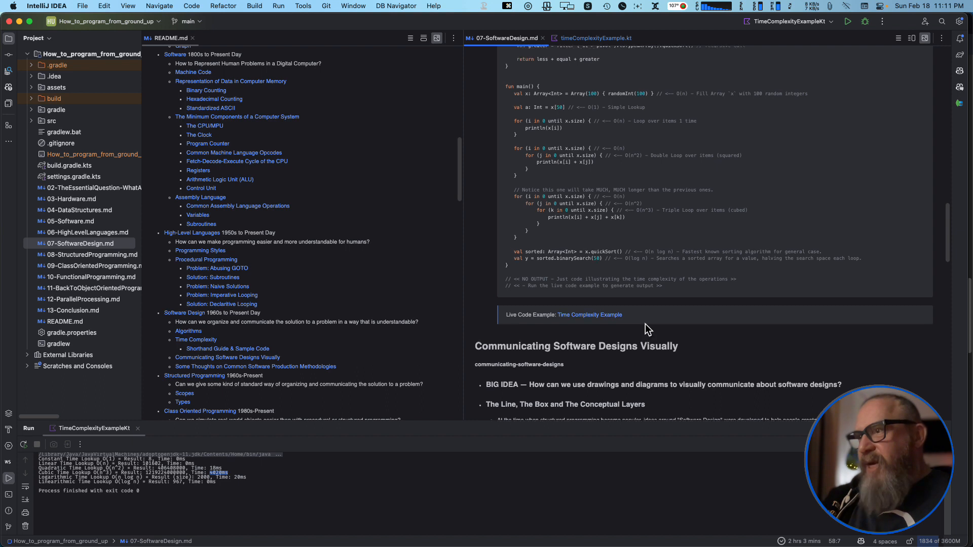
pyautogui.scroll(3)
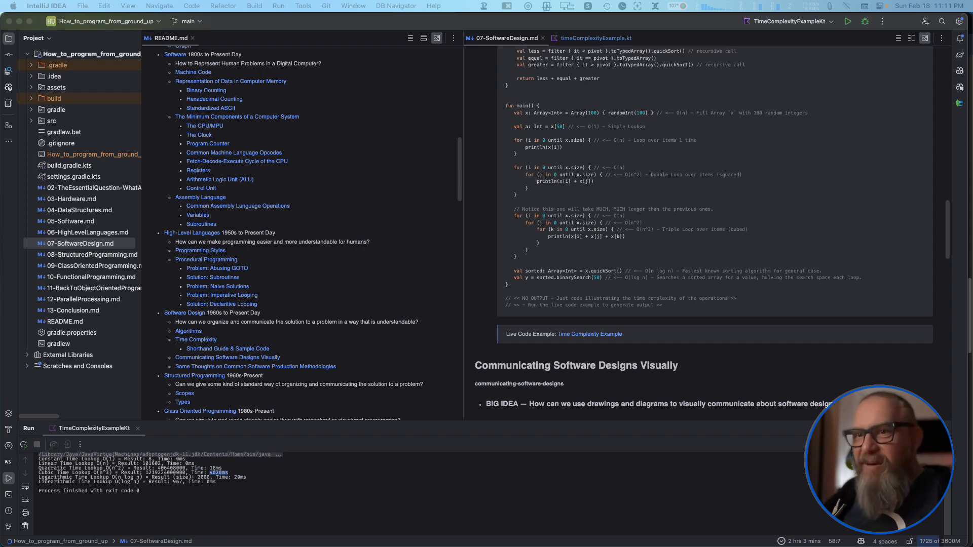
pyautogui.scroll(-3)
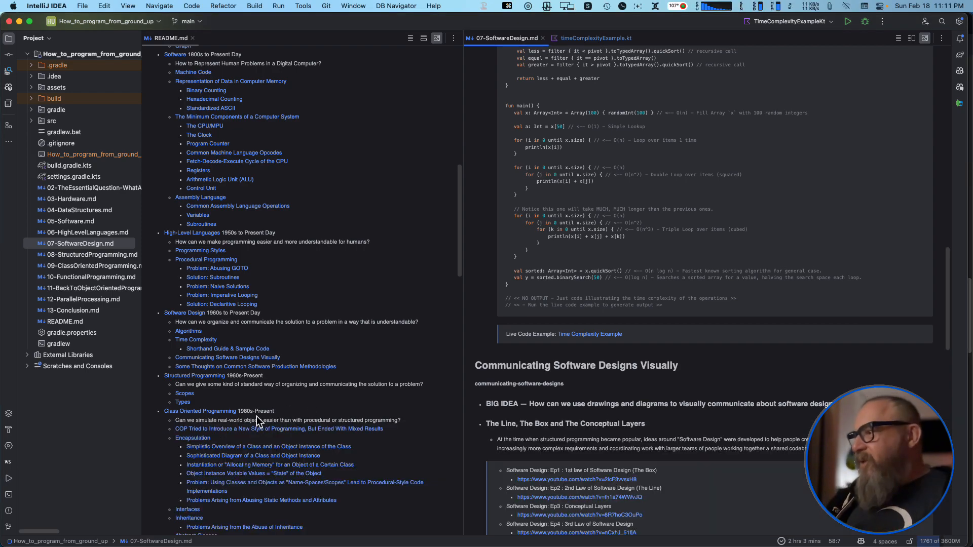
pyautogui.scroll(3)
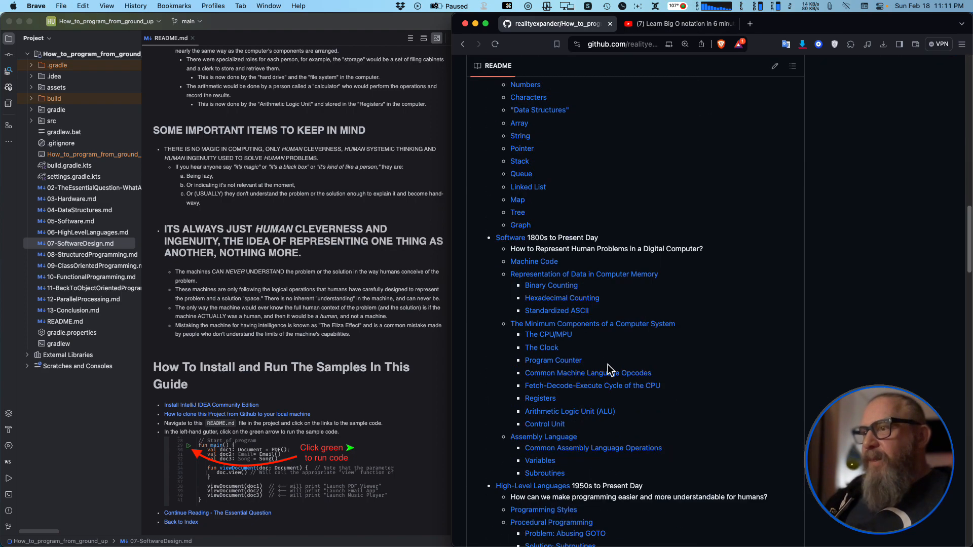
# Check the Big O notation video briefly and return to the GitHub lesson page
pyautogui.scroll(-3)
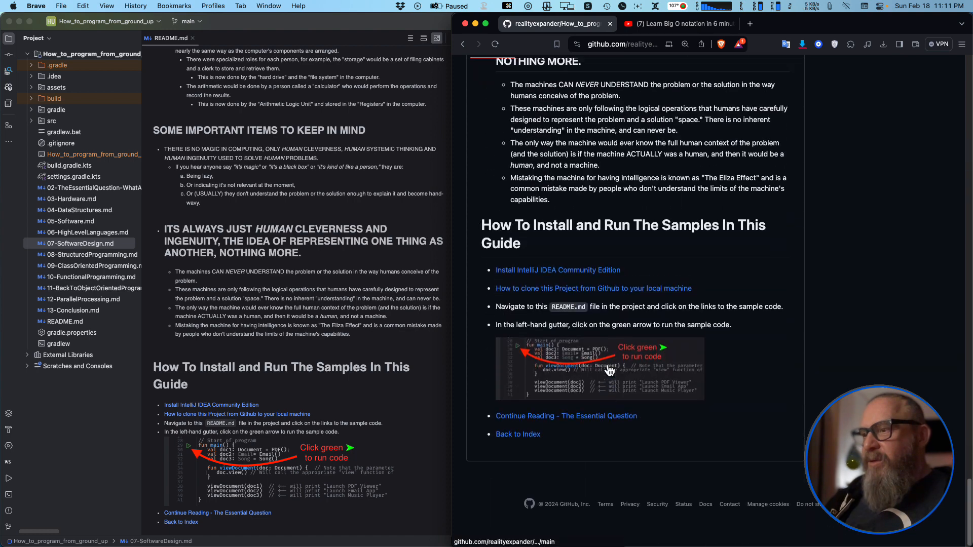
pyautogui.scroll(3)
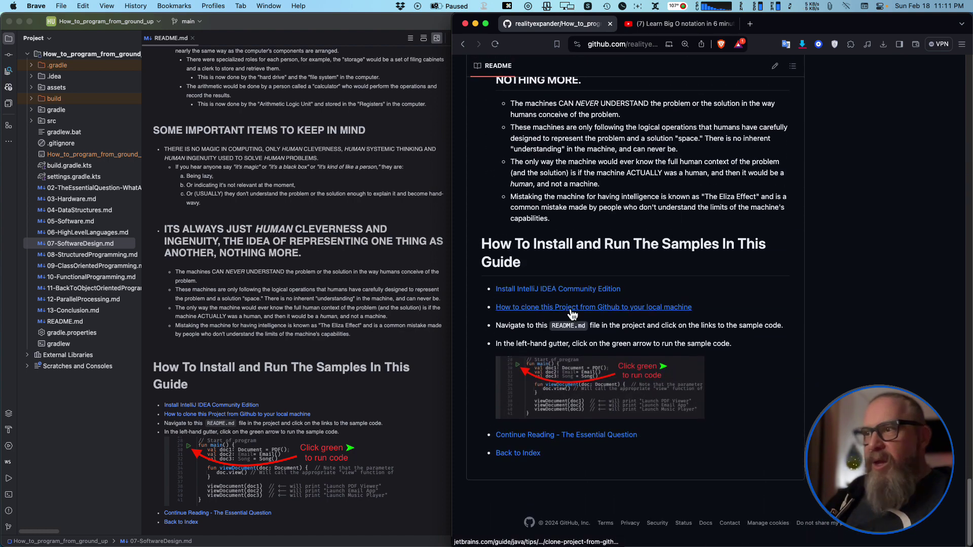
pyautogui.moveTo(664, 38)
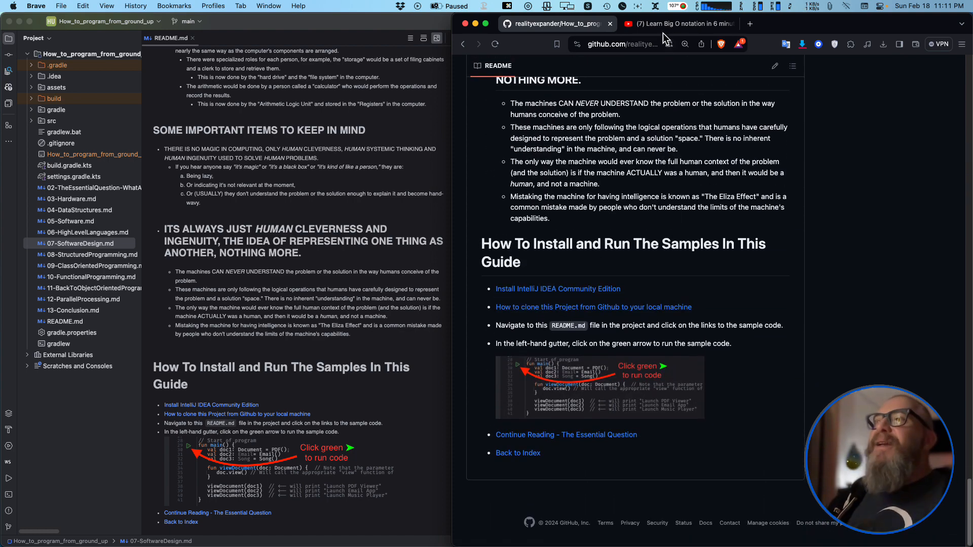
pyautogui.click(676, 23)
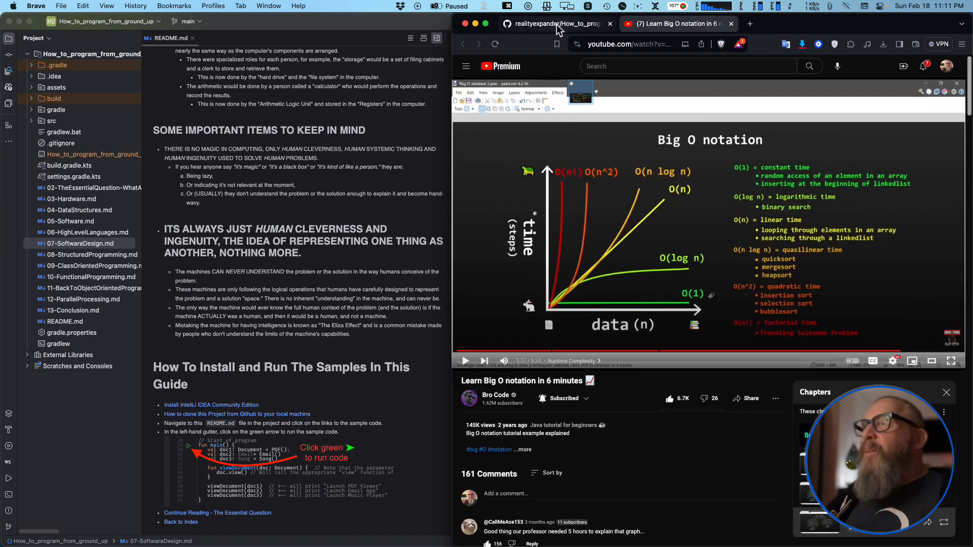
pyautogui.click(552, 24)
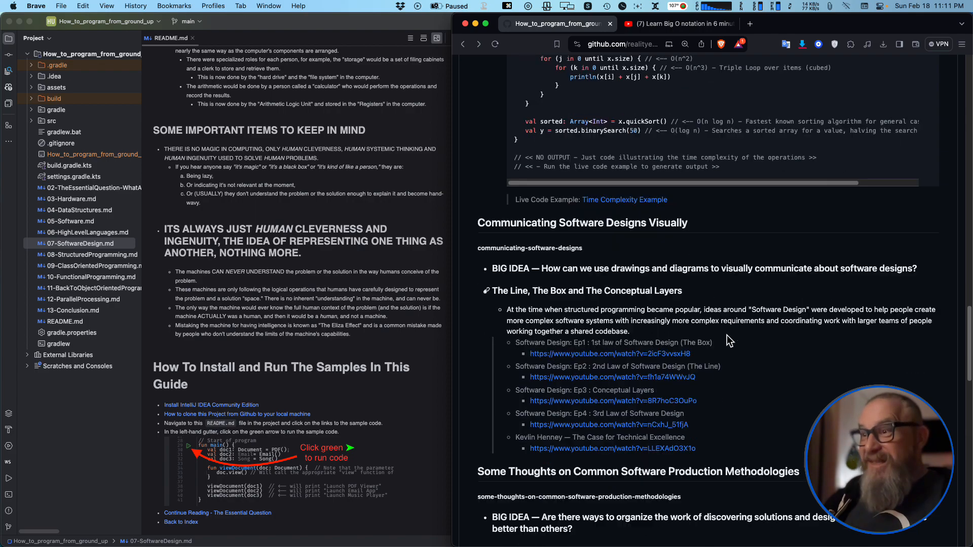
pyautogui.scroll(-3)
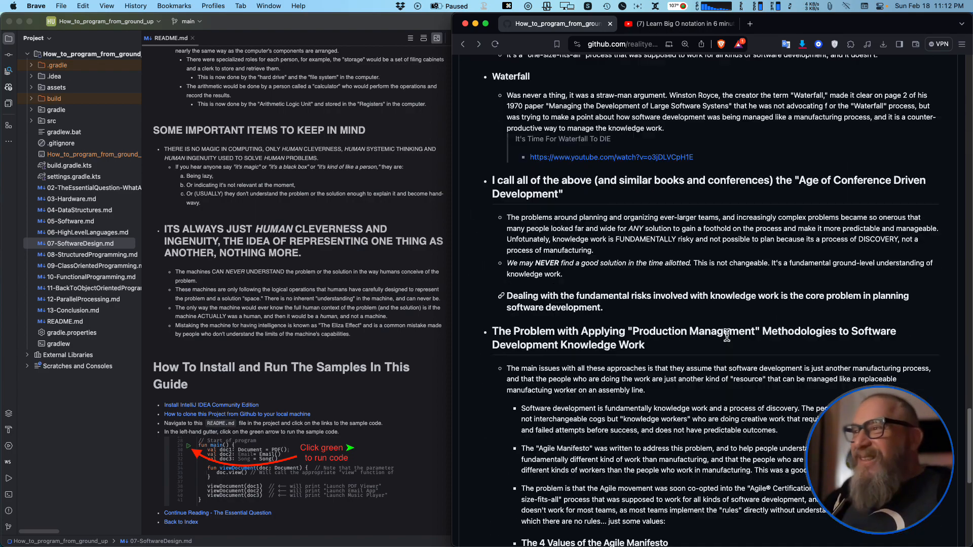
pyautogui.scroll(-3)
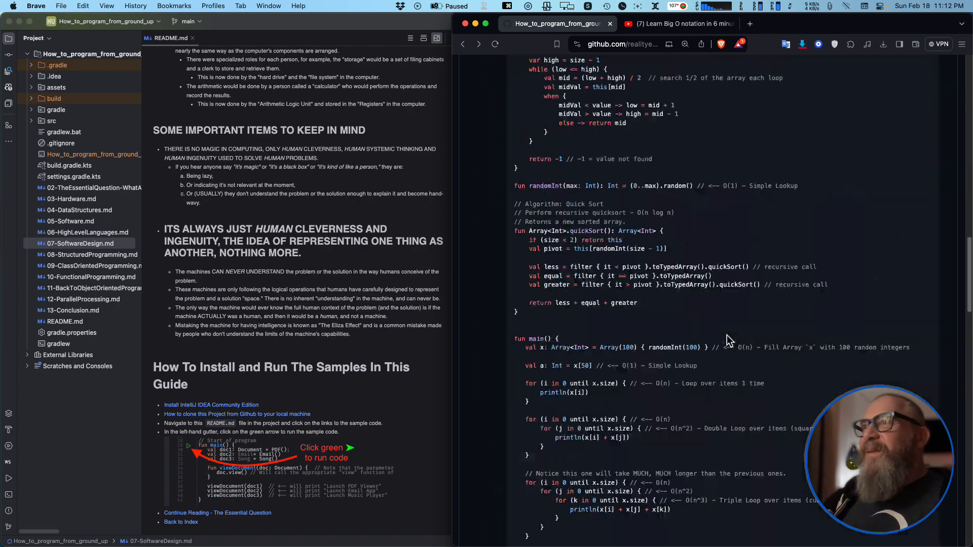
pyautogui.scroll(-3)
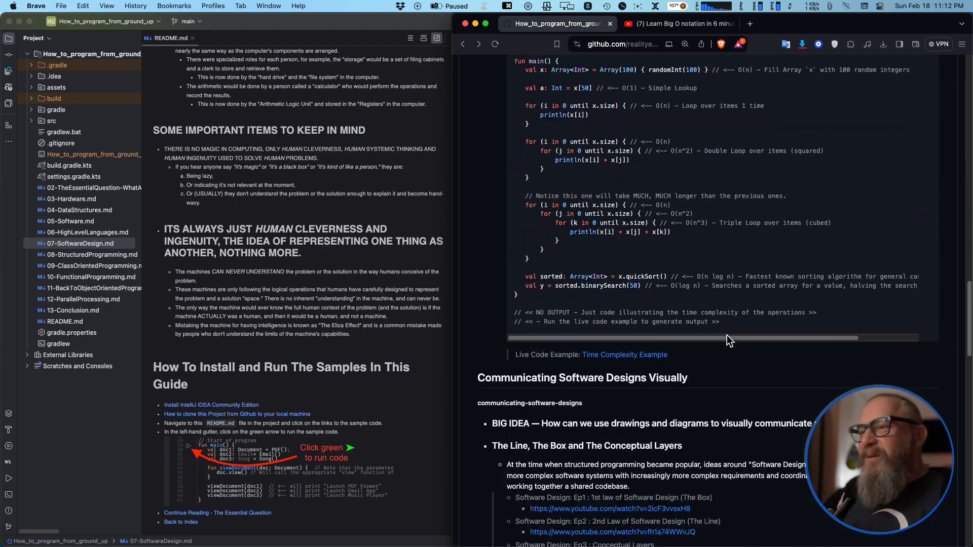
pyautogui.scroll(-3)
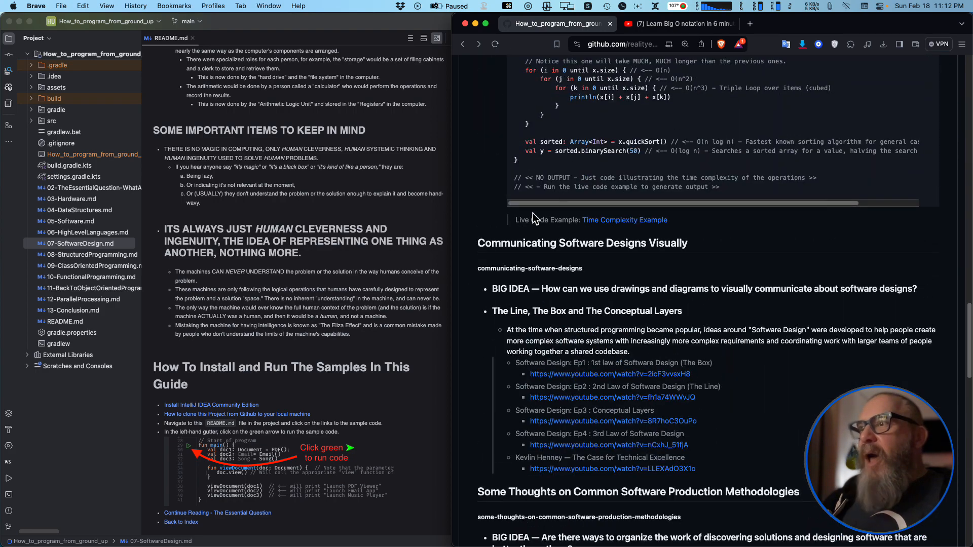
pyautogui.scroll(-3)
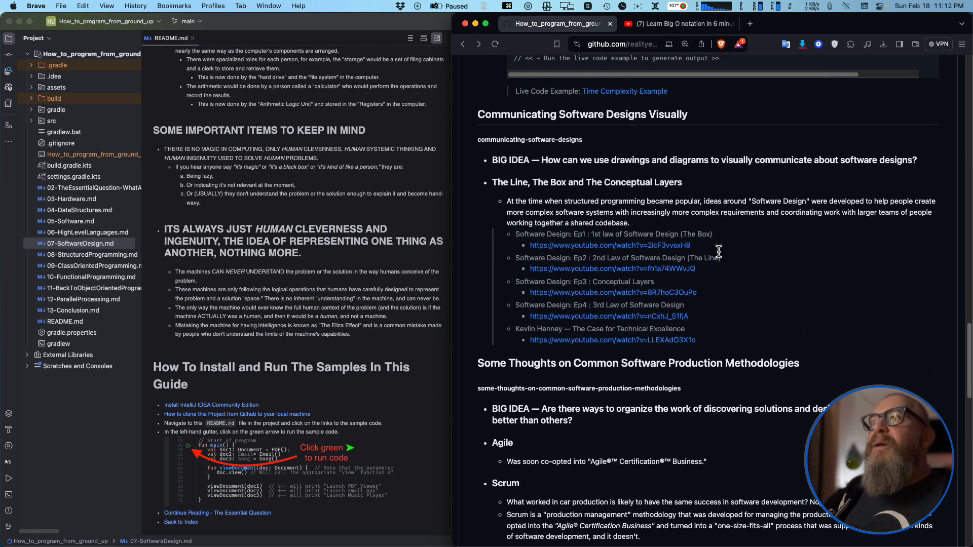
pyautogui.scroll(3)
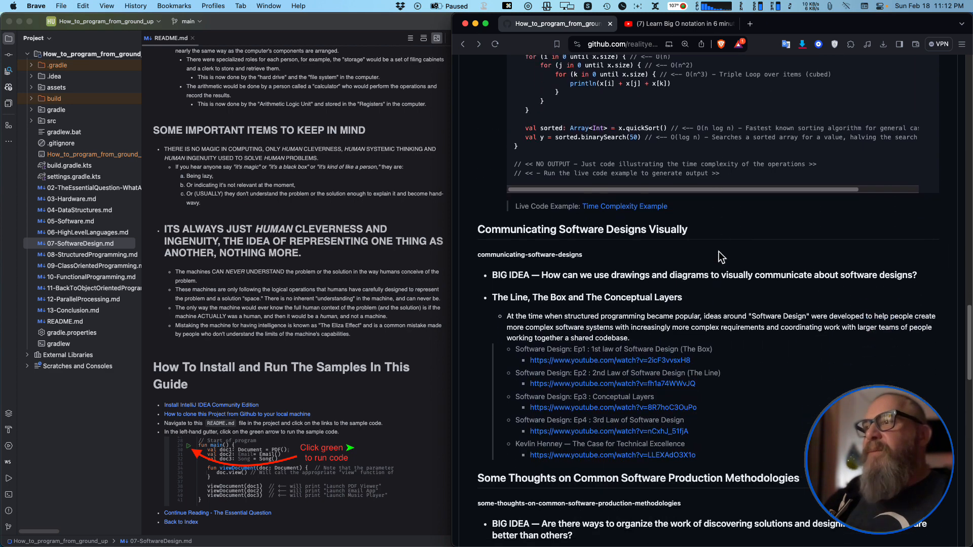
pyautogui.scroll(-3)
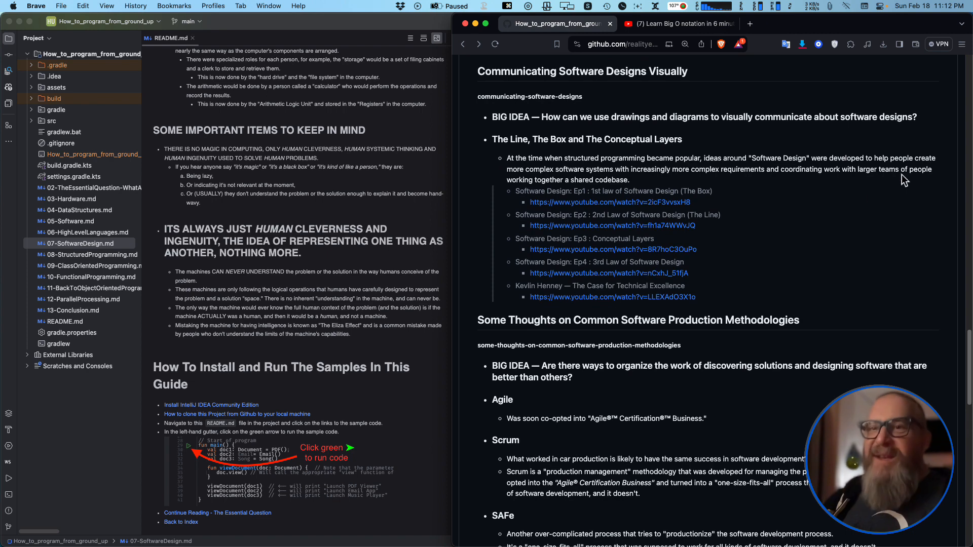